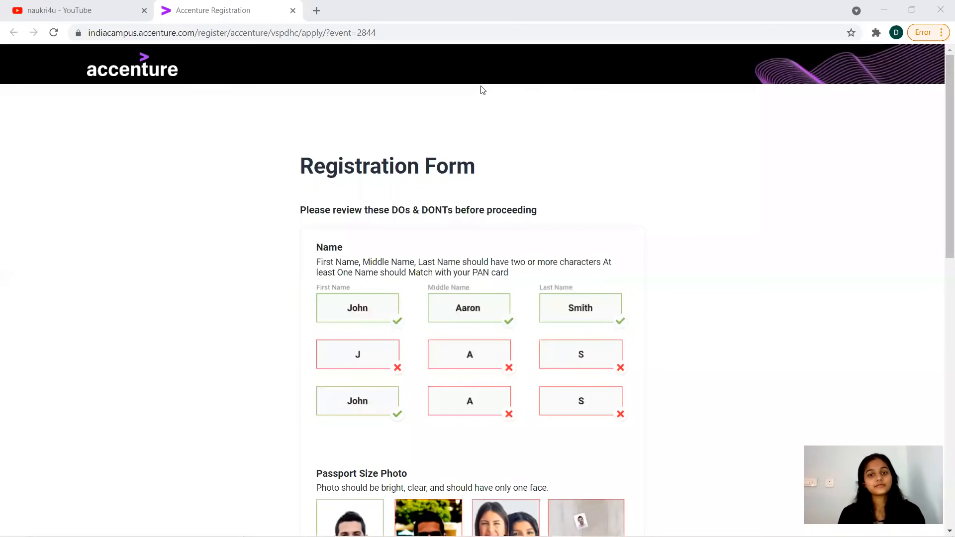
mouse_move(703, 213)
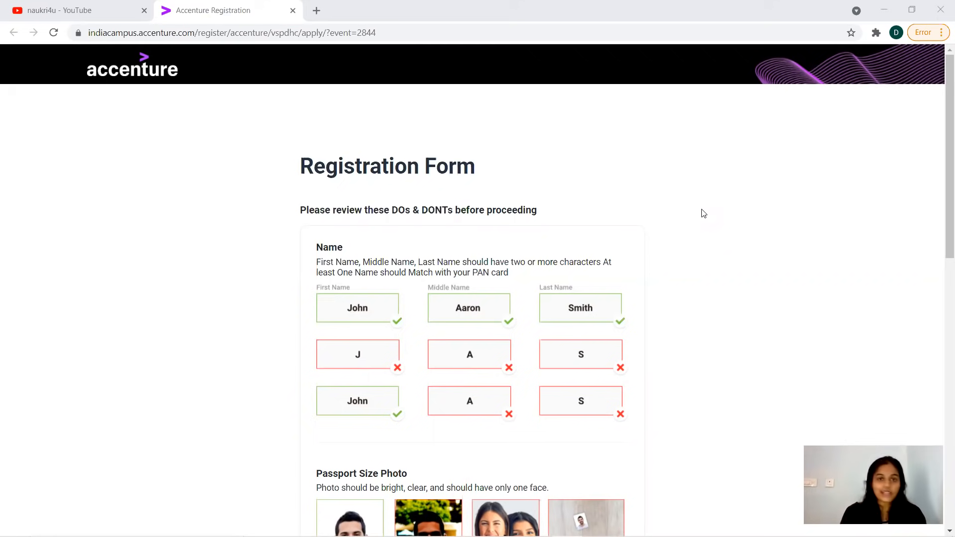
mouse_move(941, 144)
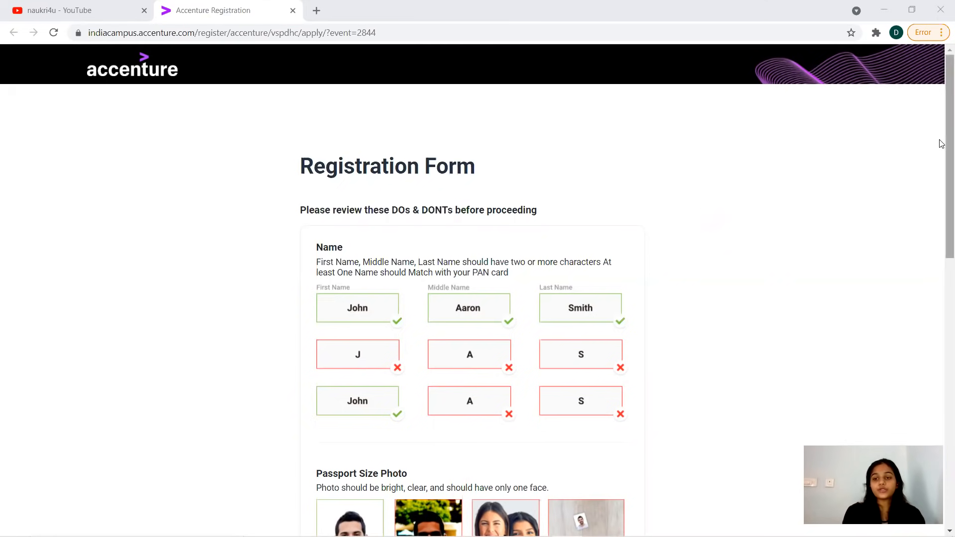
mouse_move(942, 157)
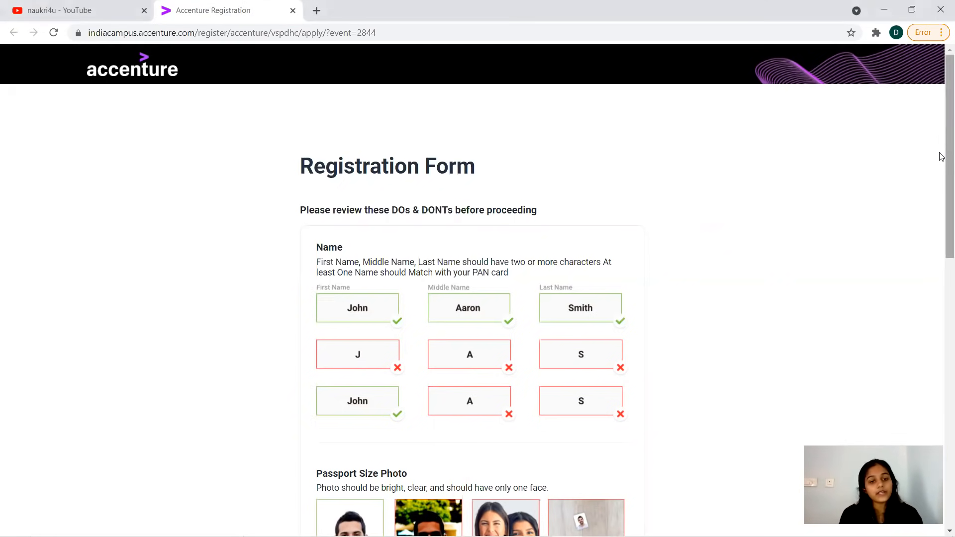
Step: Scroll past the Name and Passport Size Photo rules to the Govt ID Card rules and Captcha
scroll("down", 3)
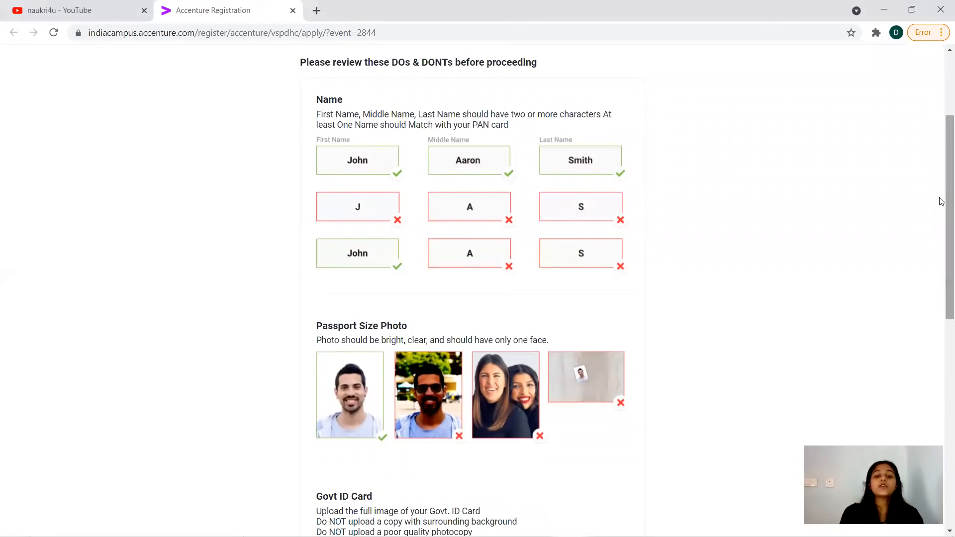
mouse_move(736, 179)
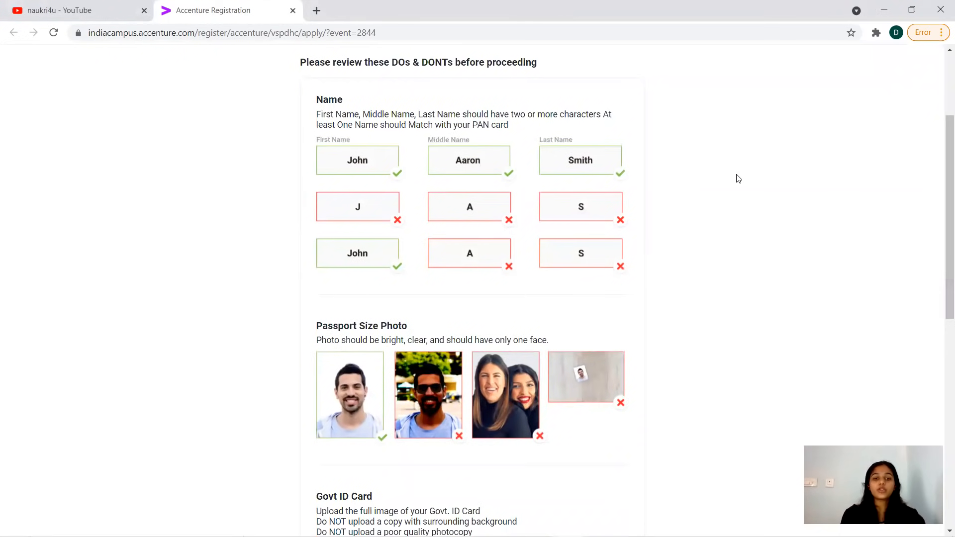
mouse_move(366, 242)
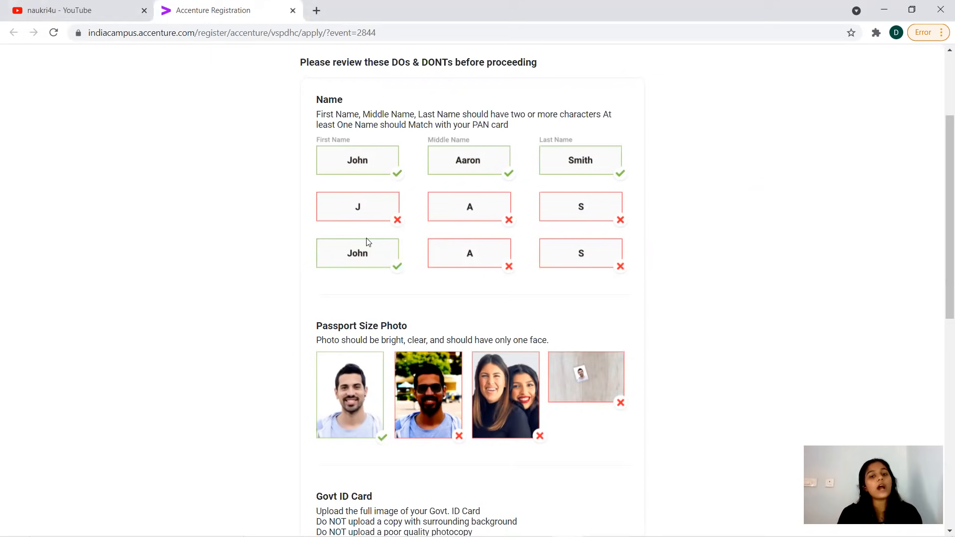
mouse_move(397, 197)
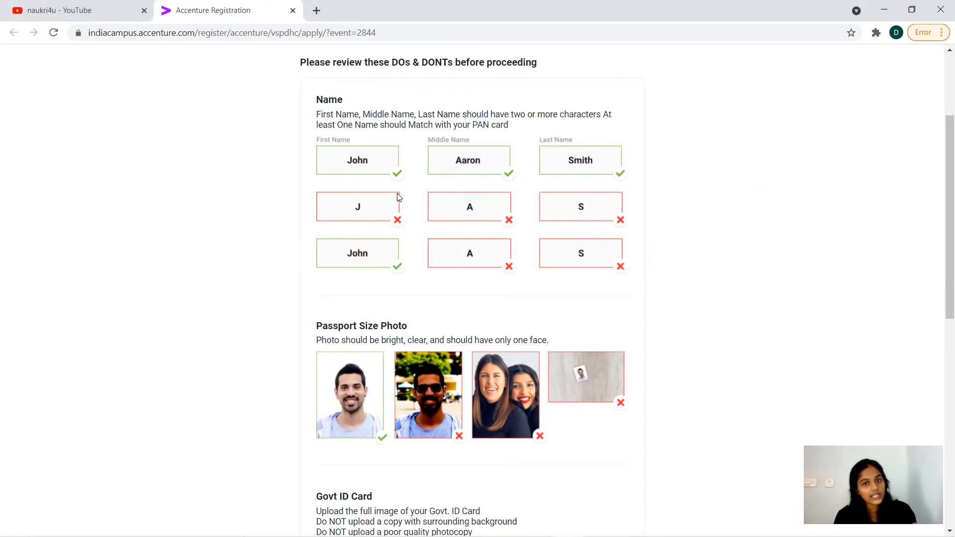
mouse_move(440, 228)
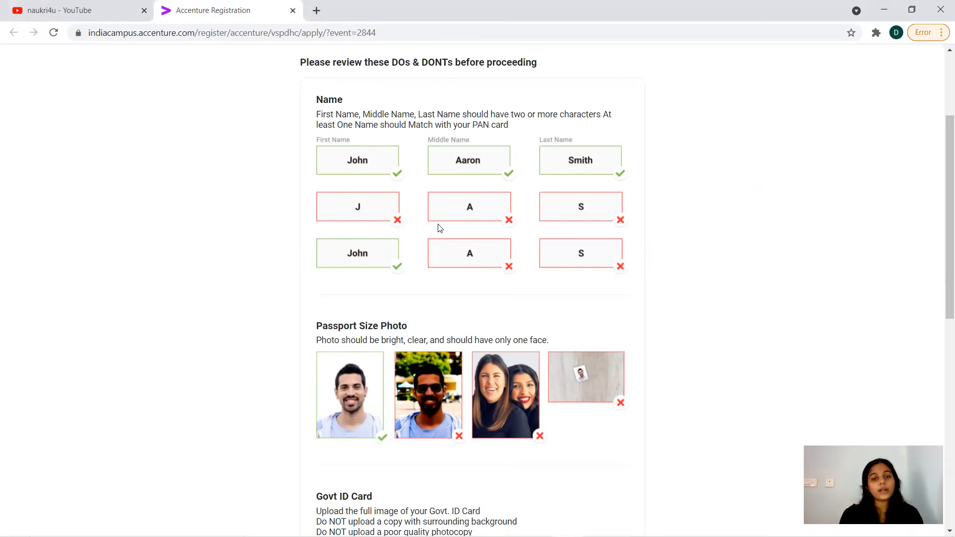
mouse_move(510, 263)
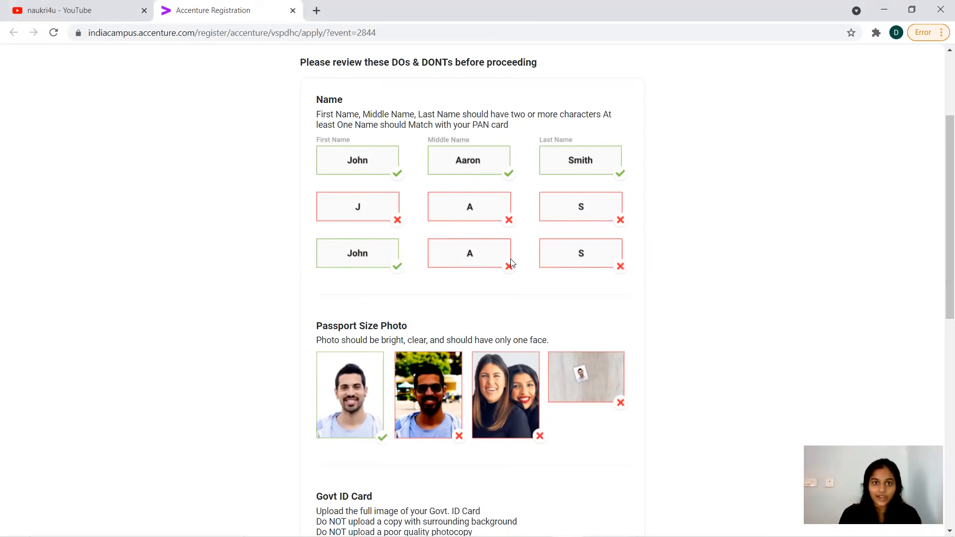
mouse_move(743, 337)
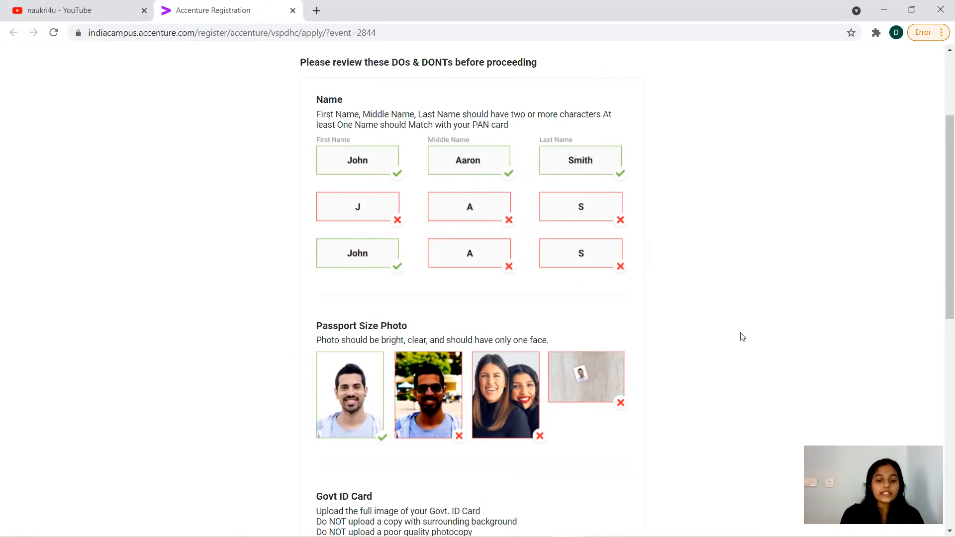
mouse_move(941, 257)
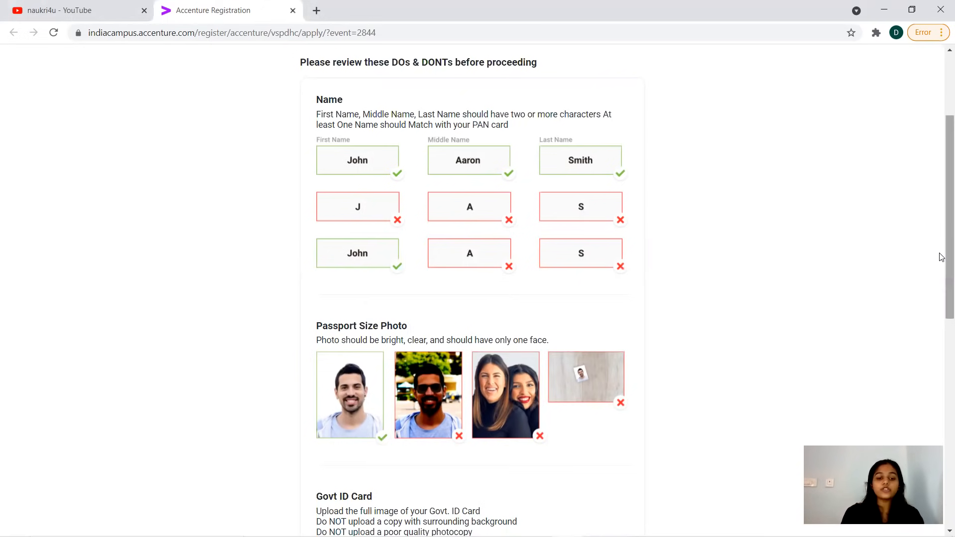
scroll("down", 3)
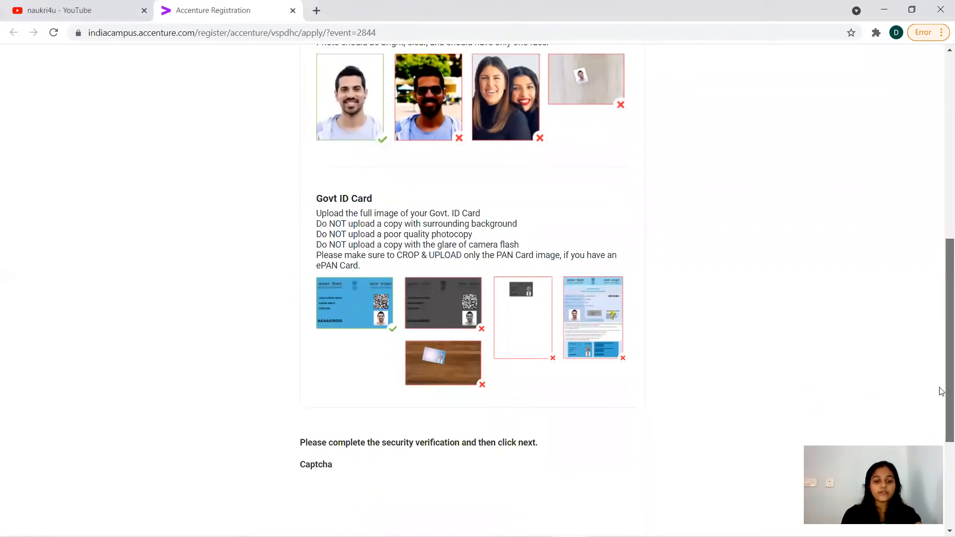
scroll("down", 3)
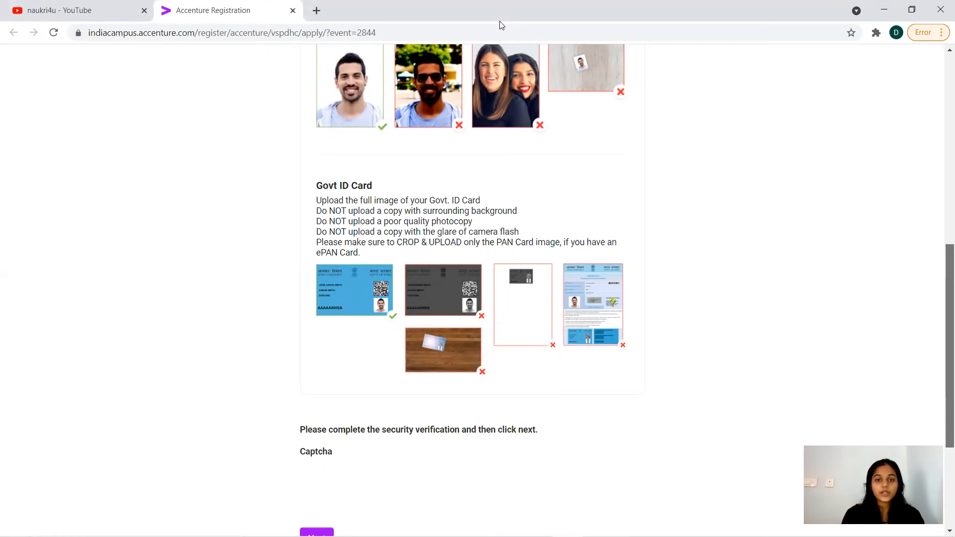
Step: Scroll the form from Select Job through Attachments to the eligibility criteria declaration
scroll("up", 3)
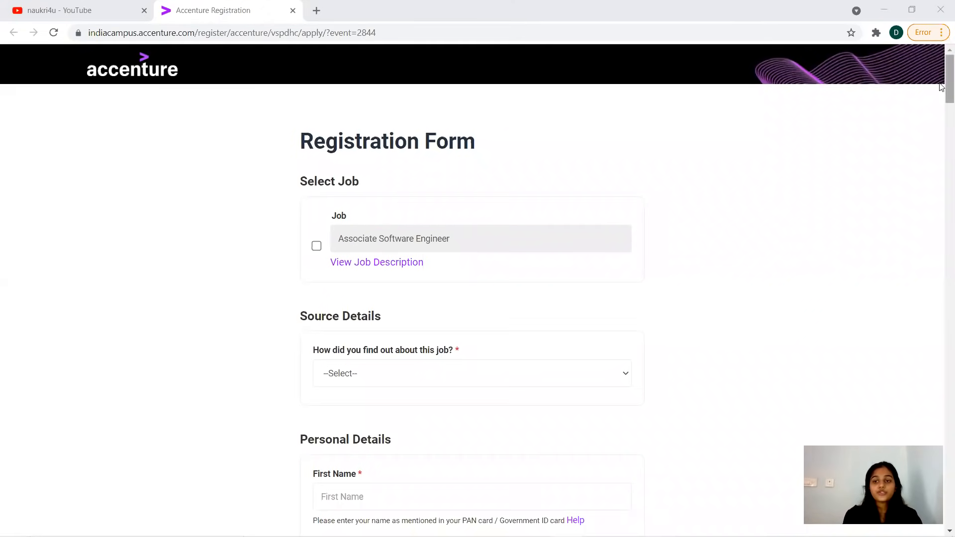
scroll("down", 3)
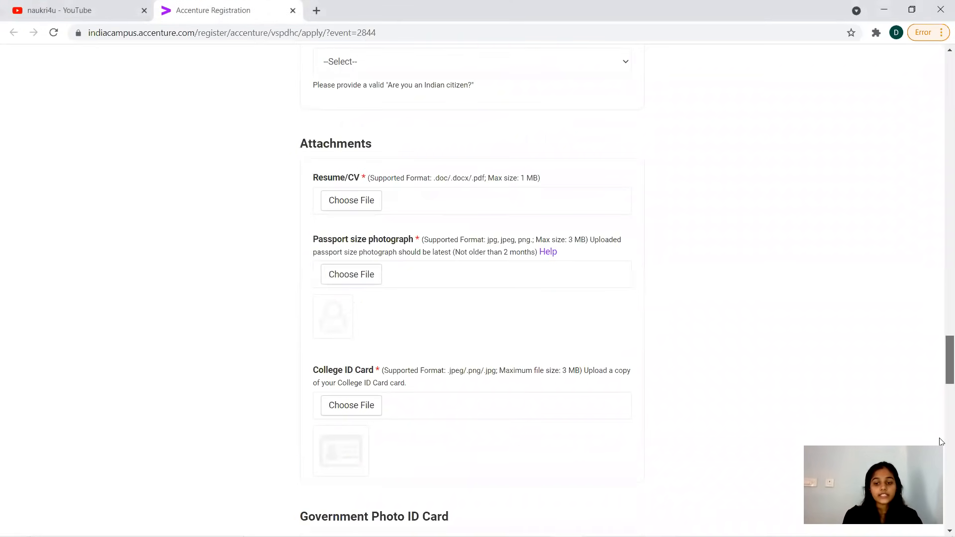
scroll("down", 3)
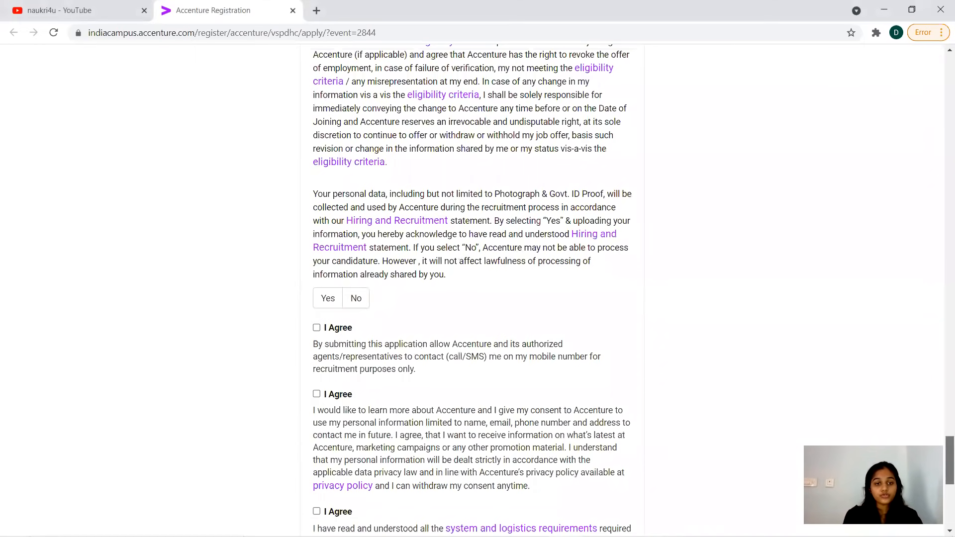
scroll("up", 3)
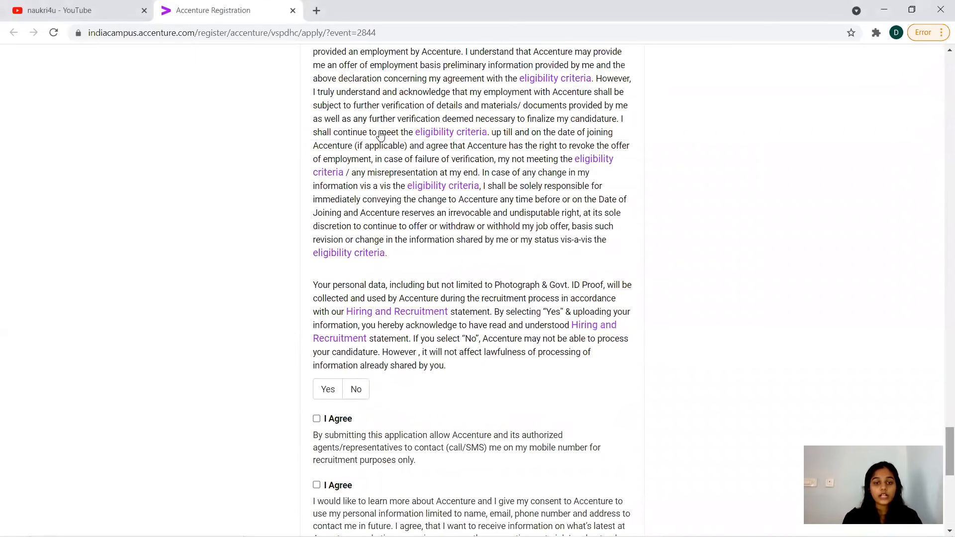
mouse_move(451, 133)
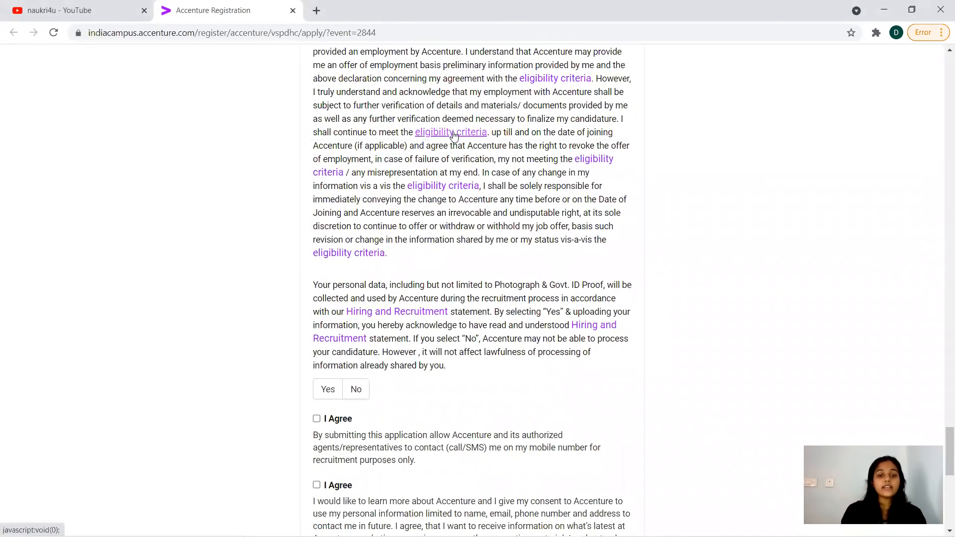
Step: Open the Eligibility Criteria dialog, read it, and close it
left_click(450, 133)
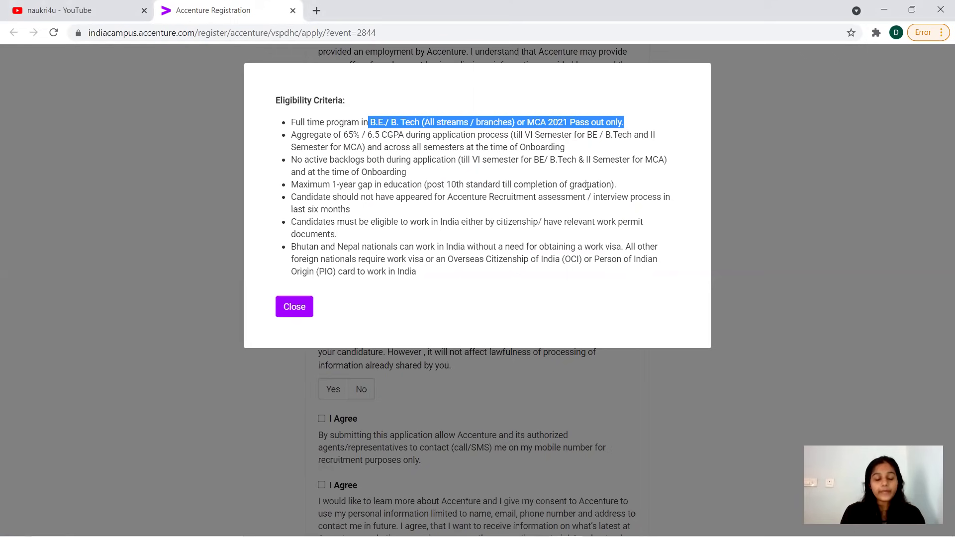
mouse_move(578, 201)
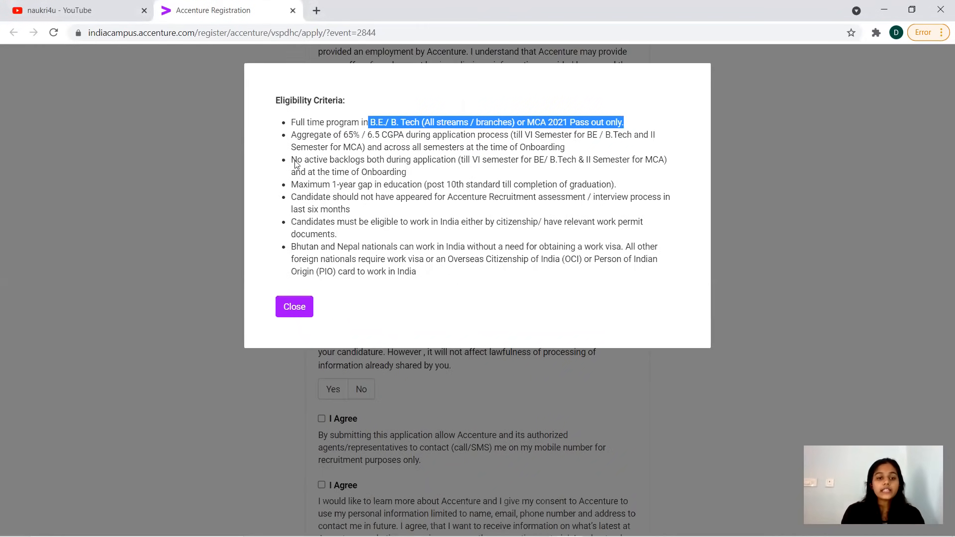
mouse_move(361, 141)
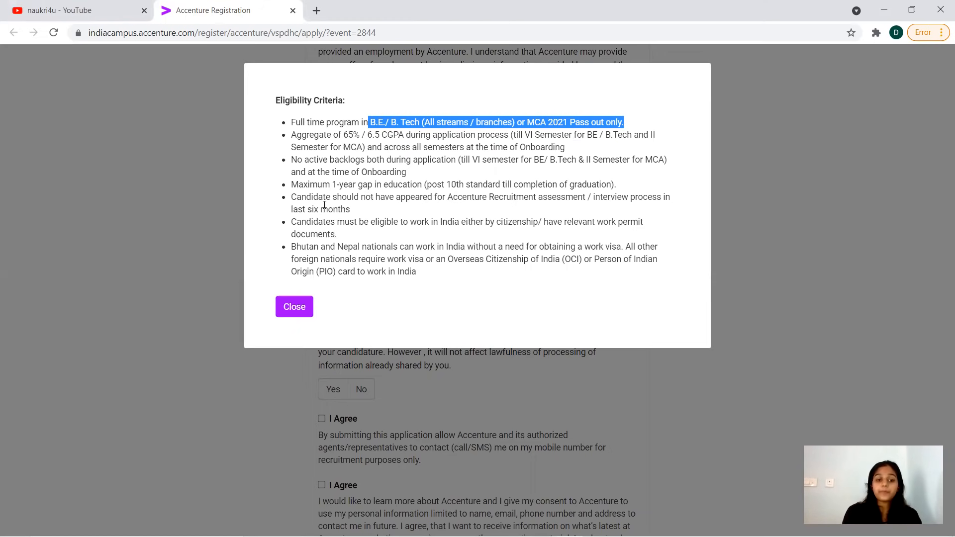
mouse_move(412, 215)
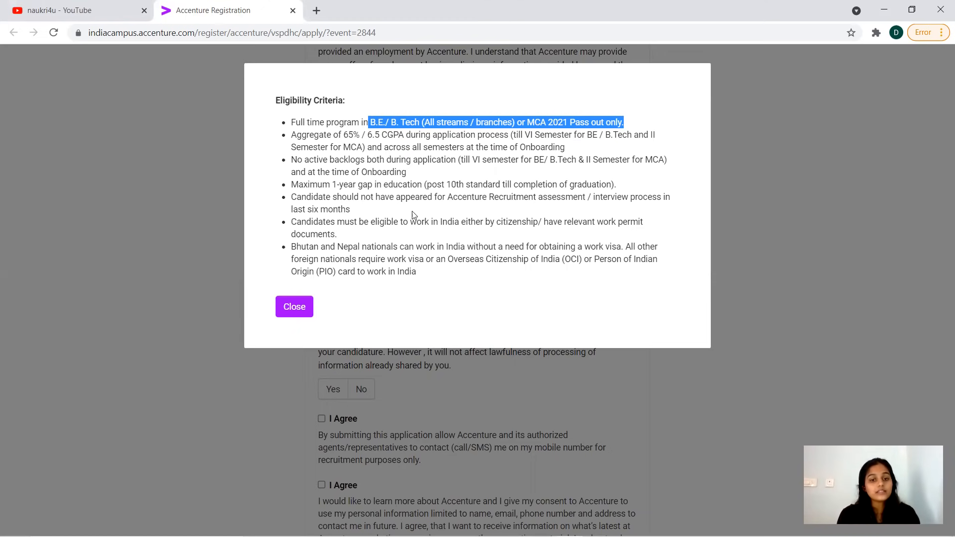
mouse_move(539, 196)
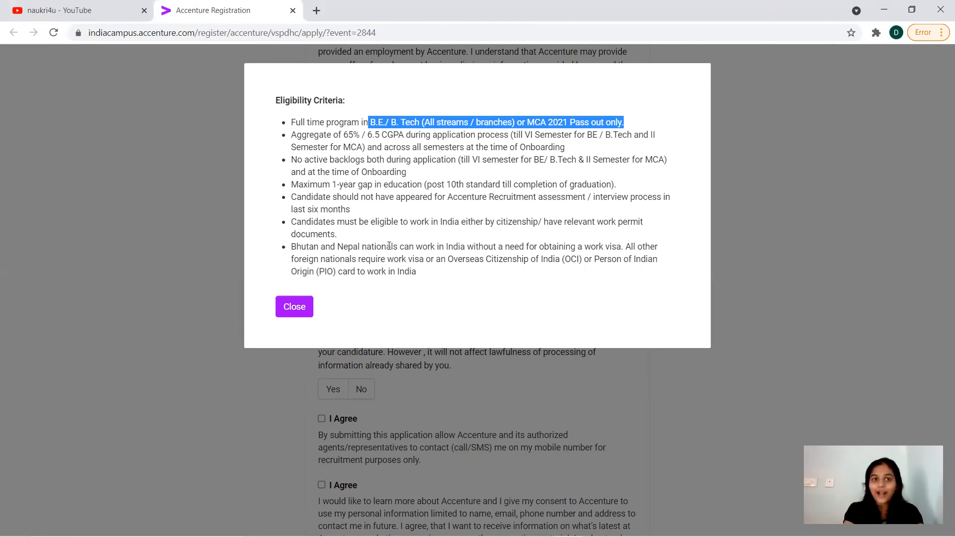
mouse_move(328, 220)
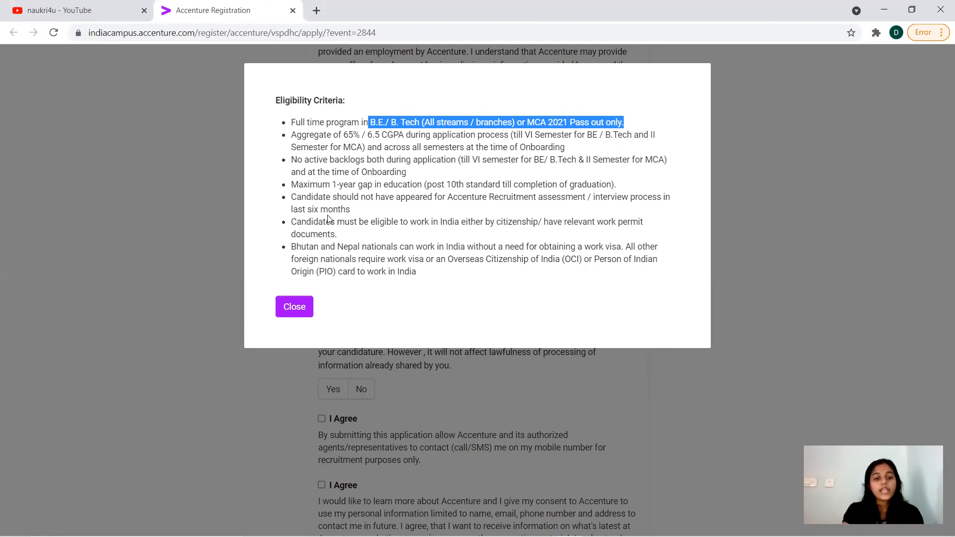
mouse_move(339, 237)
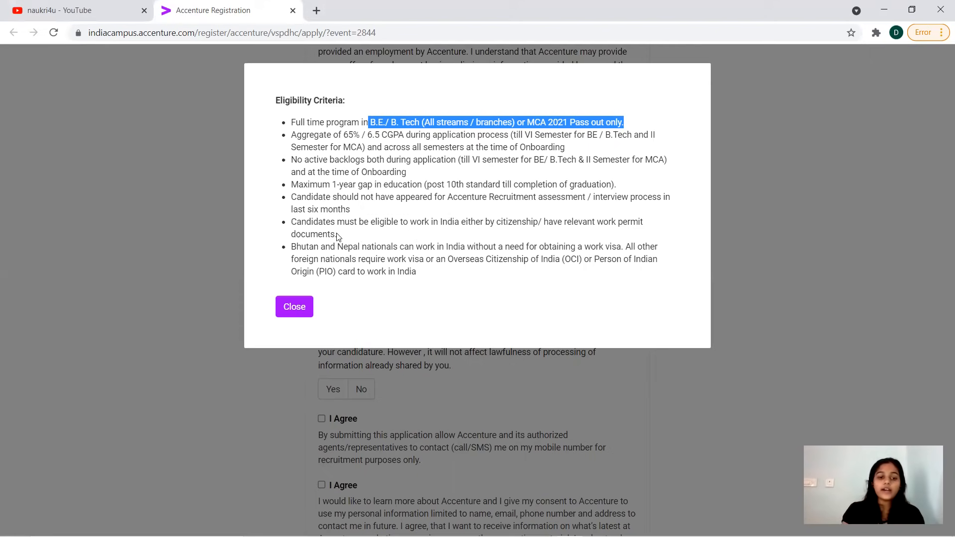
mouse_move(317, 235)
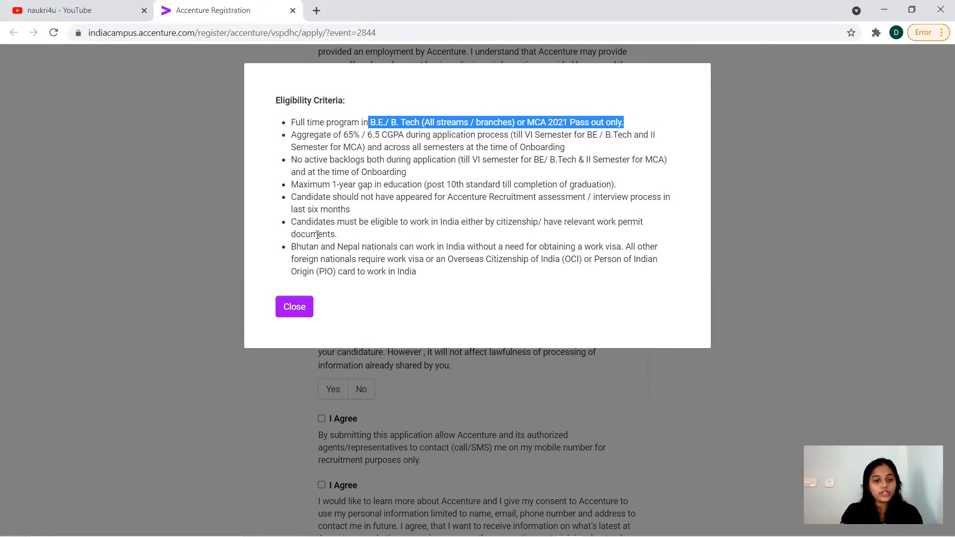
mouse_move(409, 269)
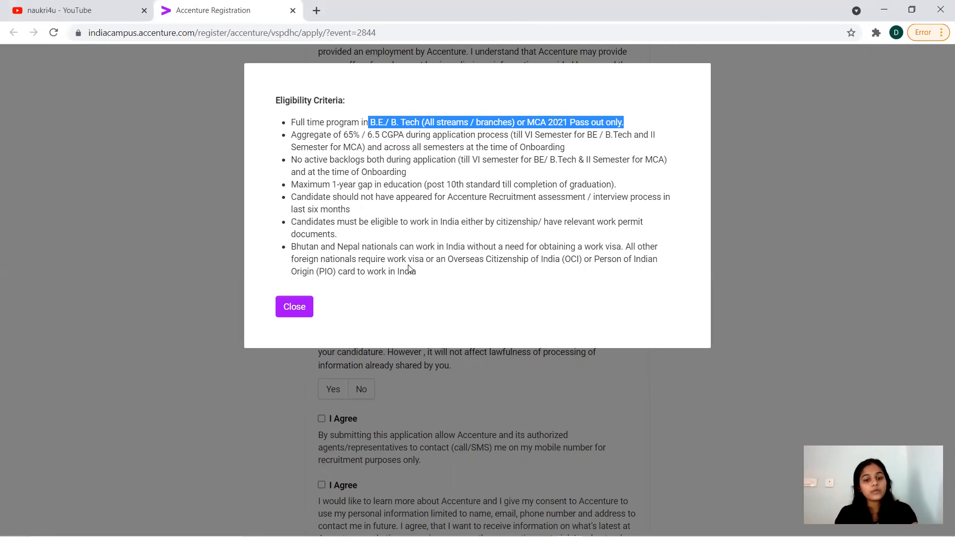
mouse_move(294, 306)
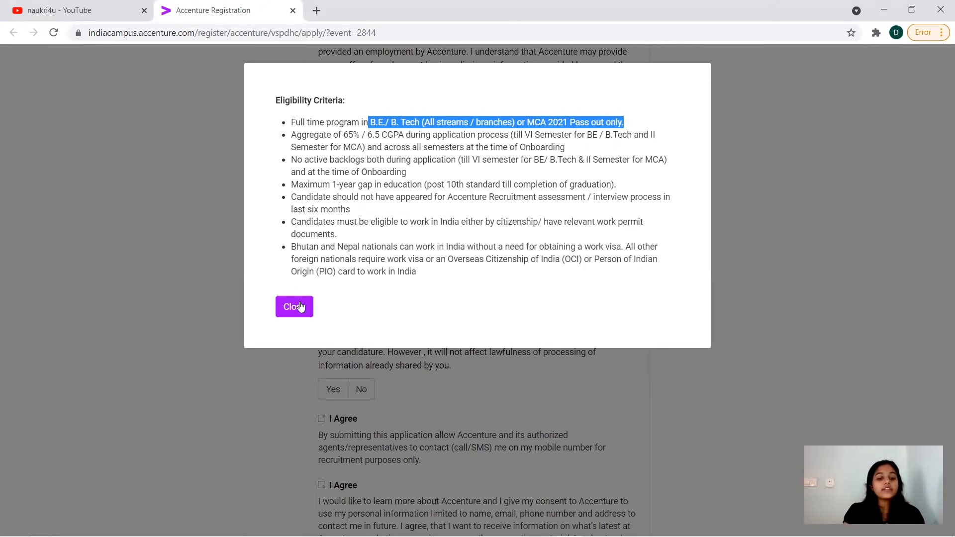
left_click(294, 306)
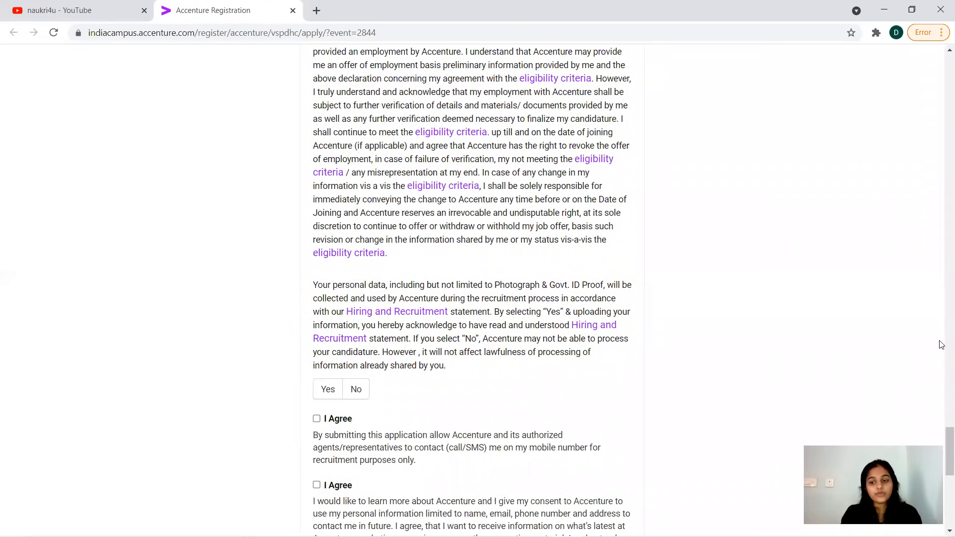
mouse_move(941, 440)
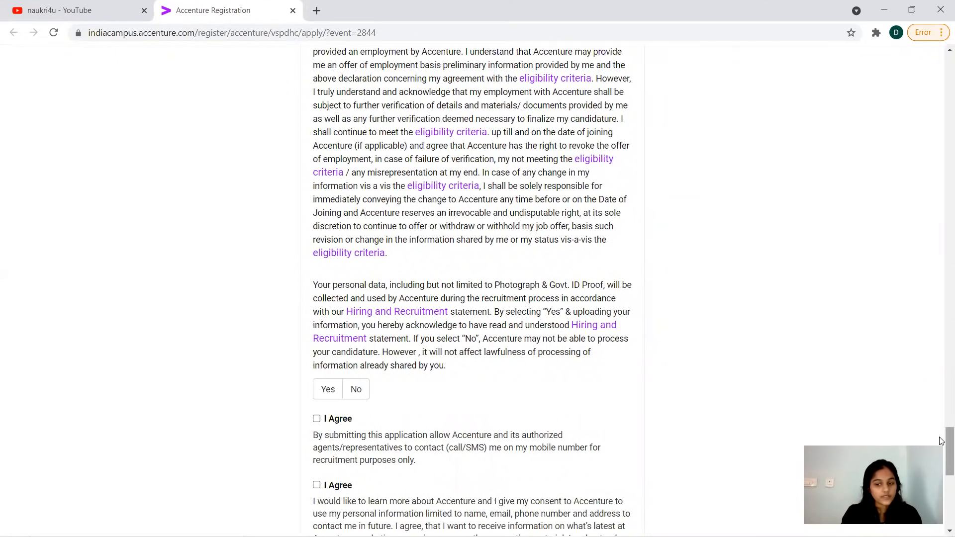
scroll("up", 3)
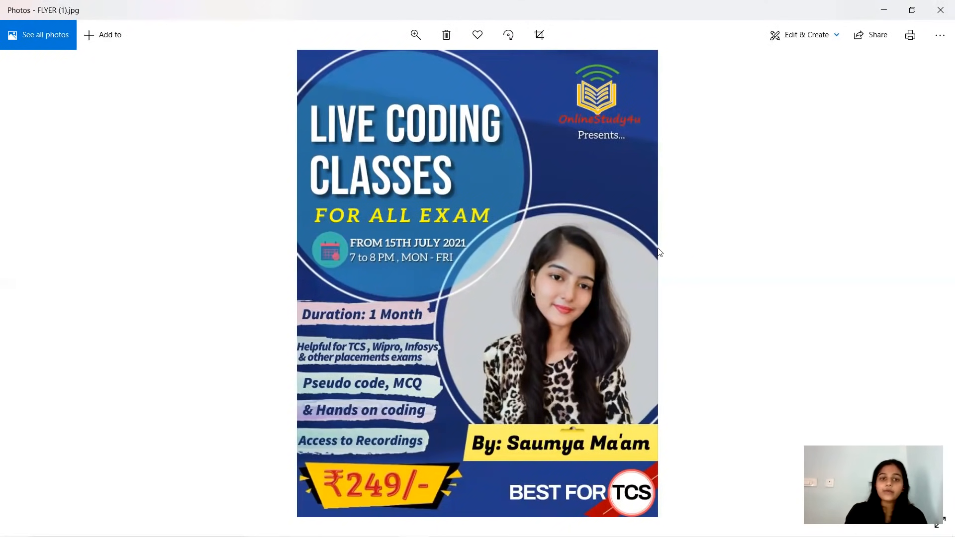
mouse_move(582, 325)
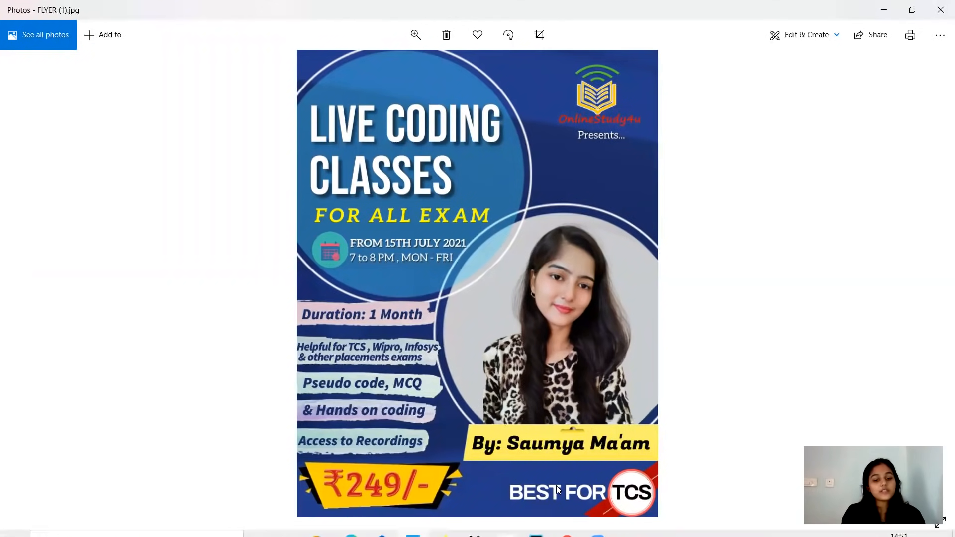
mouse_move(375, 500)
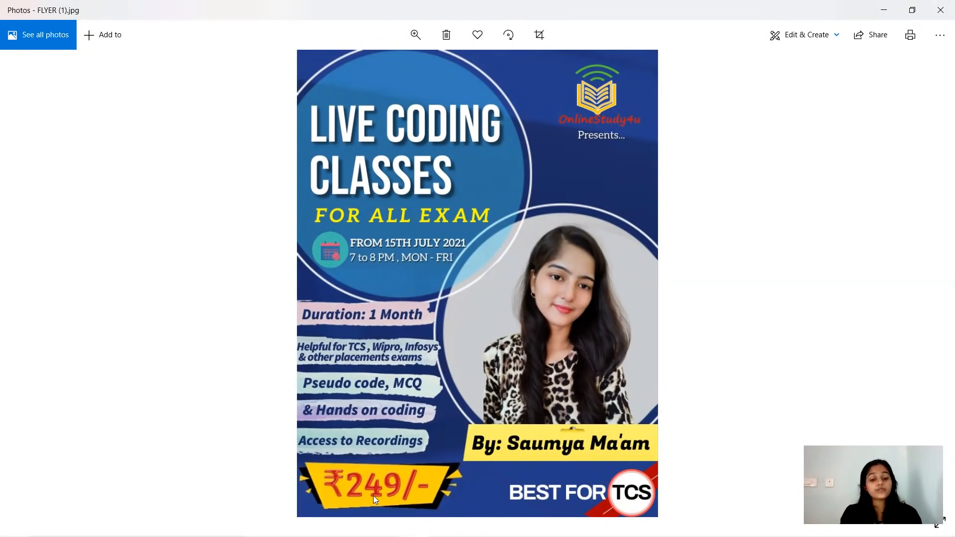
mouse_move(412, 499)
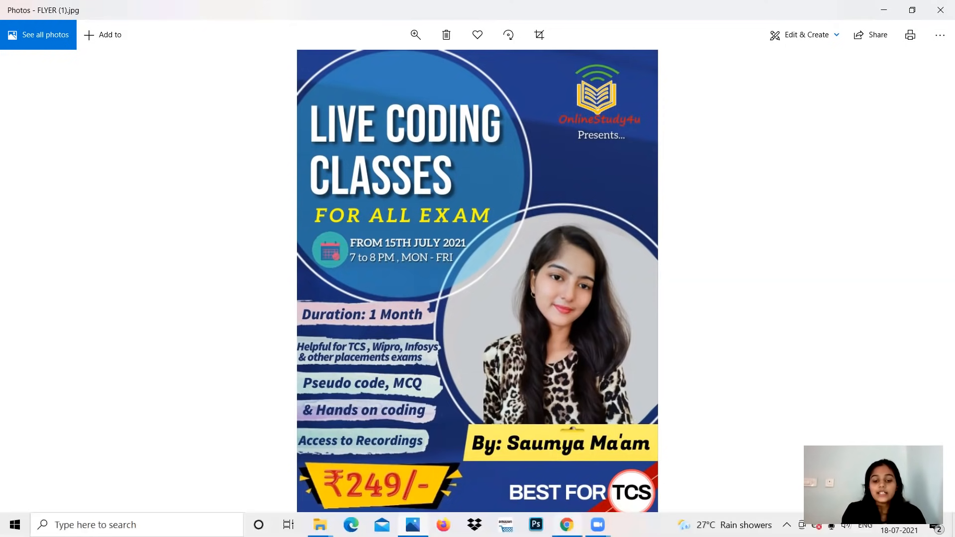
mouse_move(566, 525)
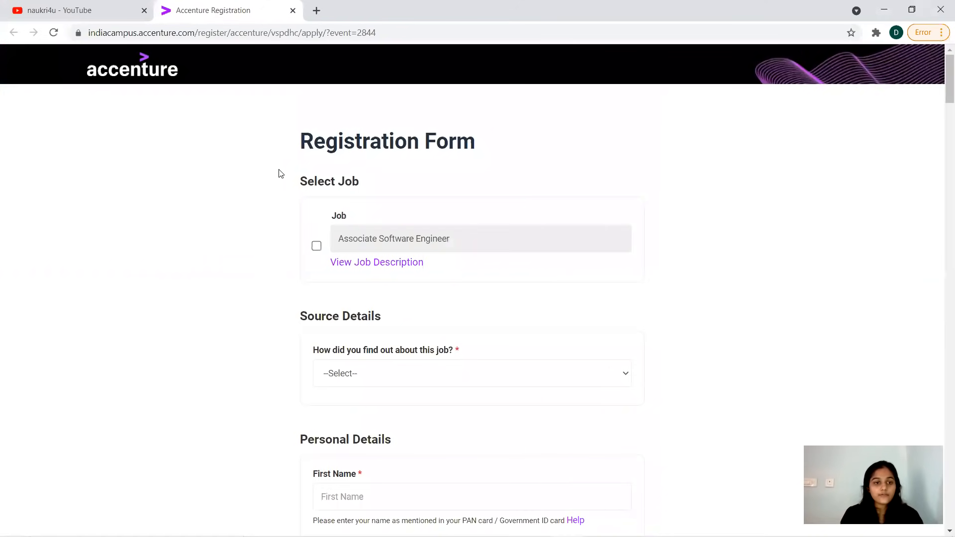
mouse_move(561, 228)
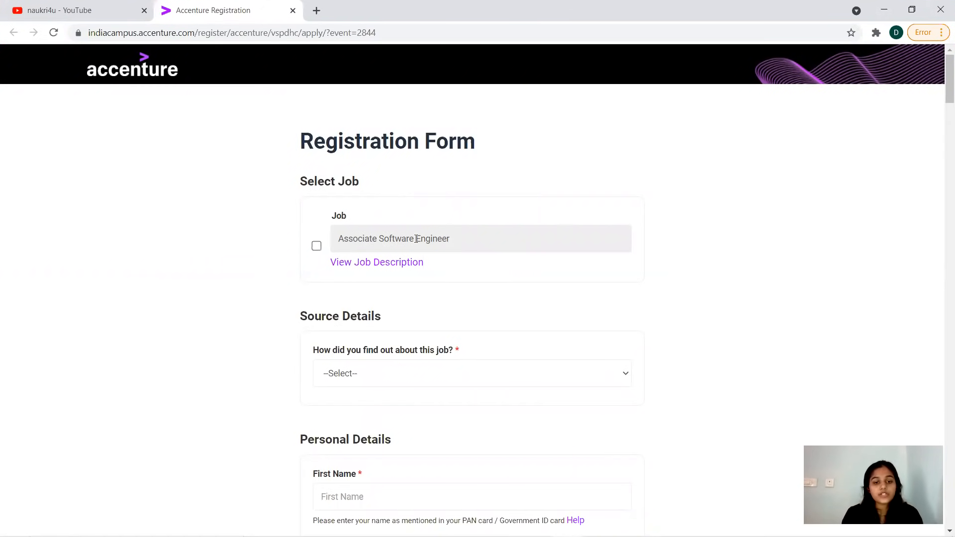
mouse_move(361, 272)
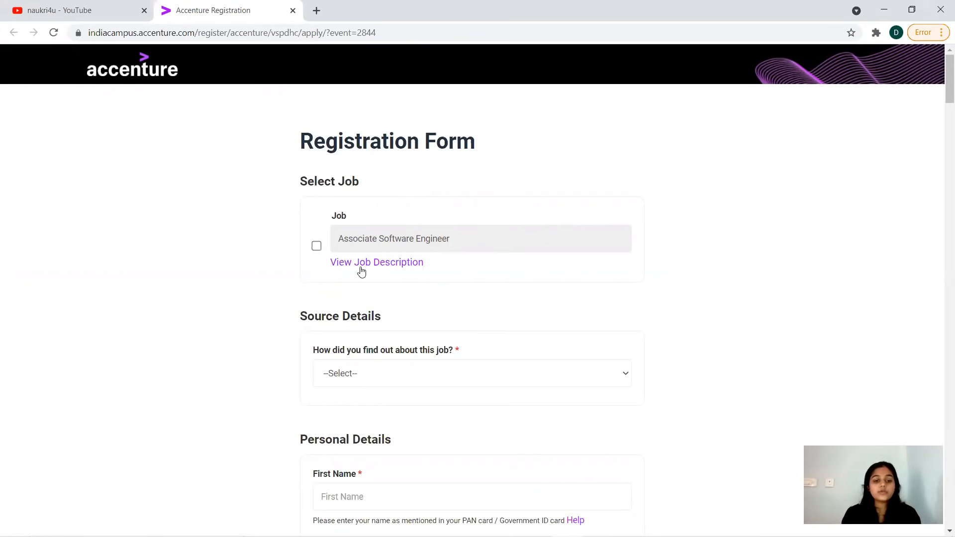
mouse_move(941, 85)
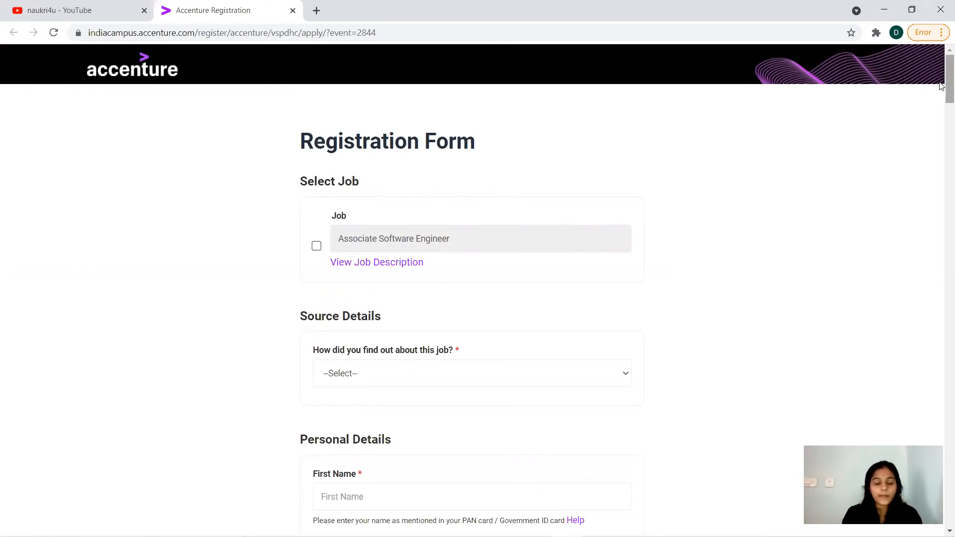
Step: Scroll down to the Result Declaration and Assessment Time Details sections
scroll("down", 3)
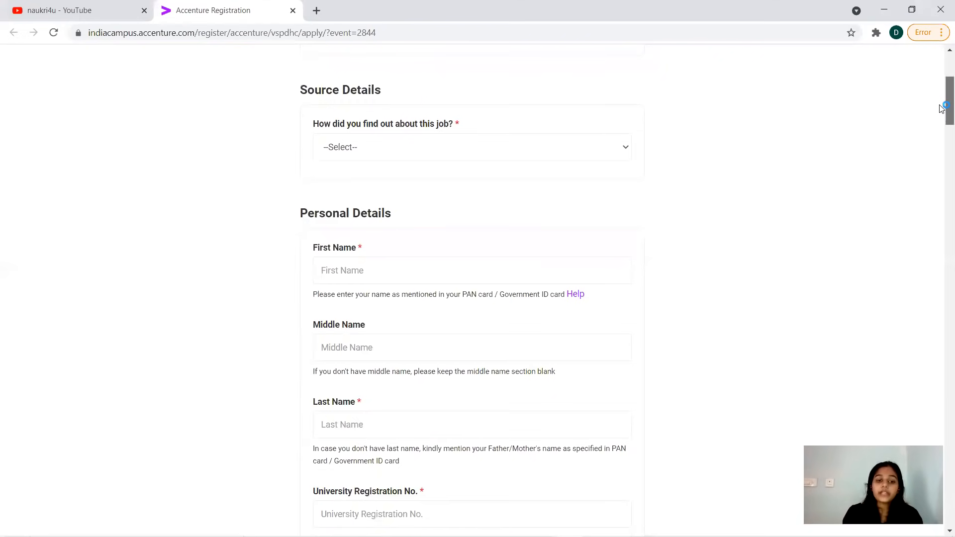
scroll("down", 3)
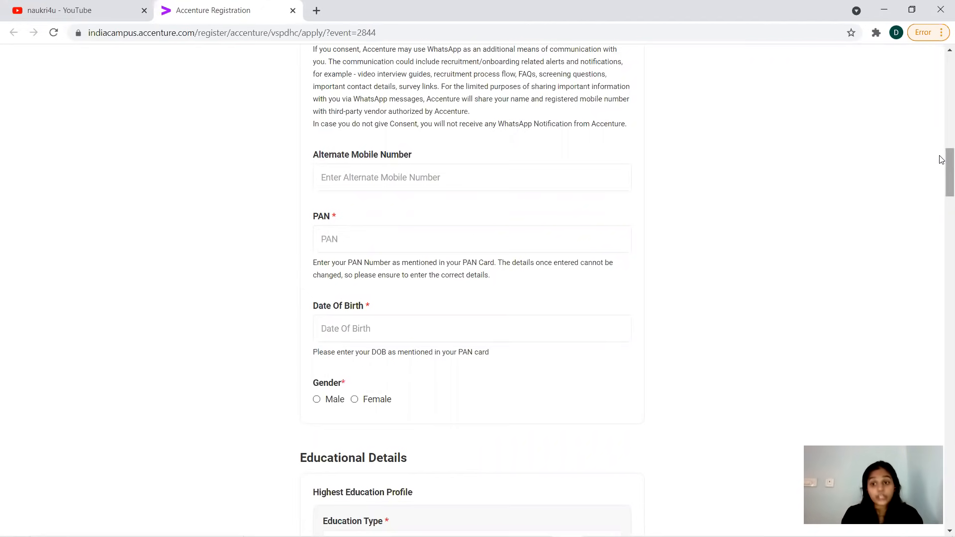
scroll("down", 3)
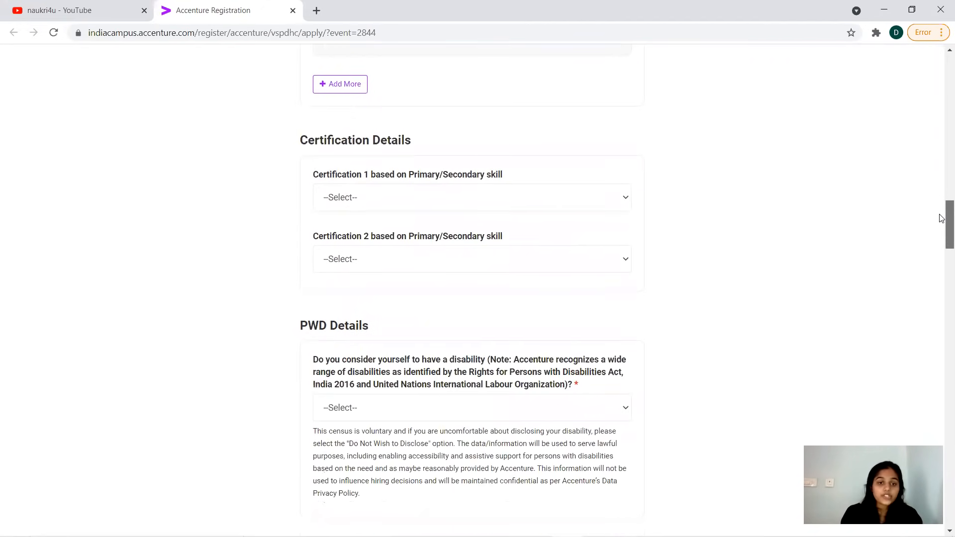
scroll("up", 3)
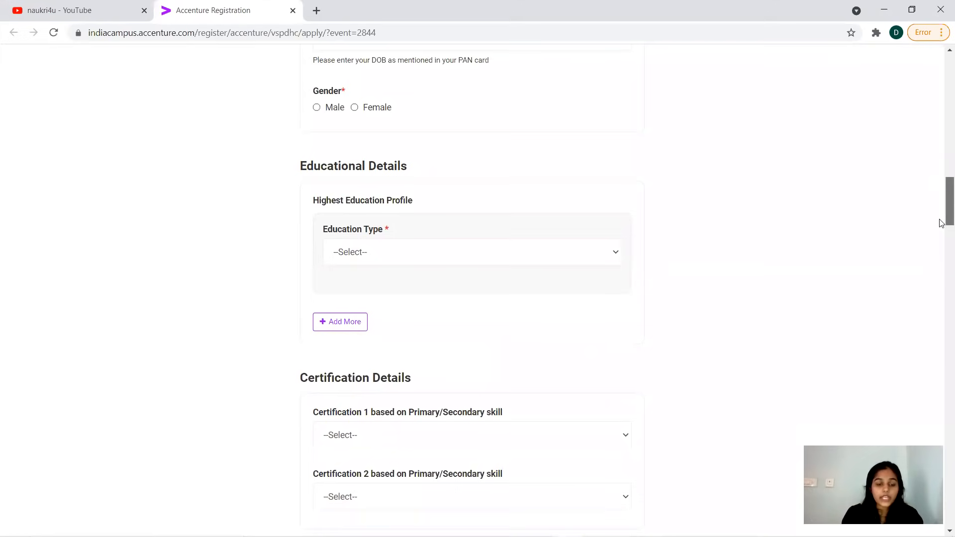
scroll("down", 3)
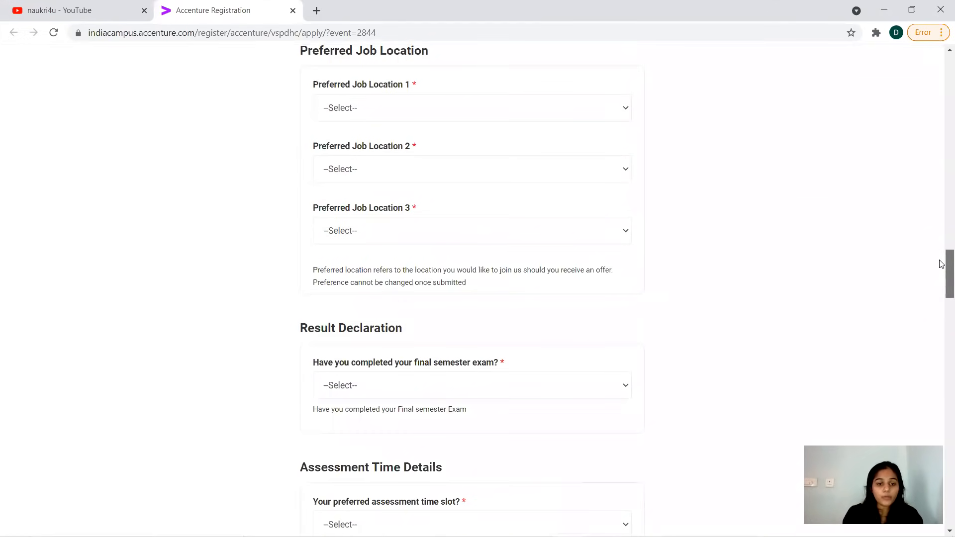
scroll("down", 3)
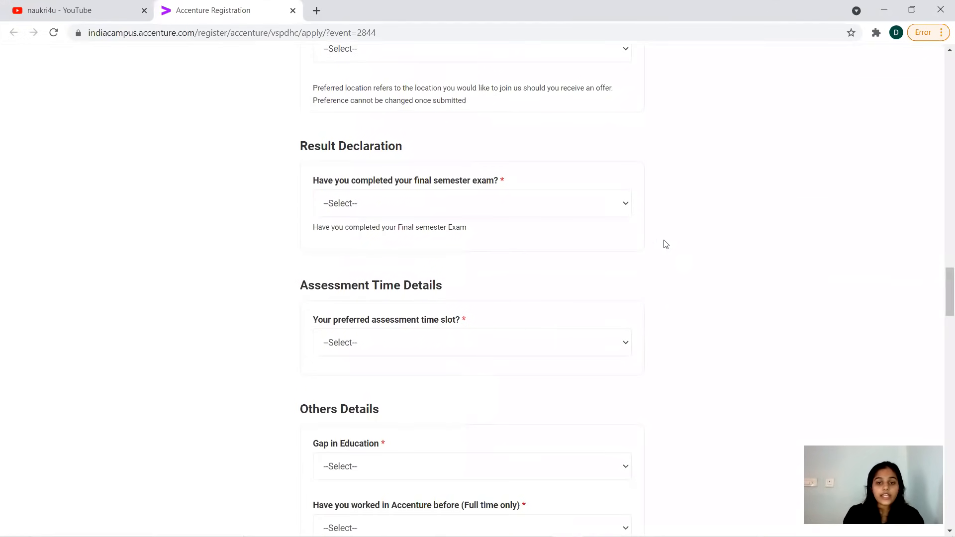
mouse_move(606, 206)
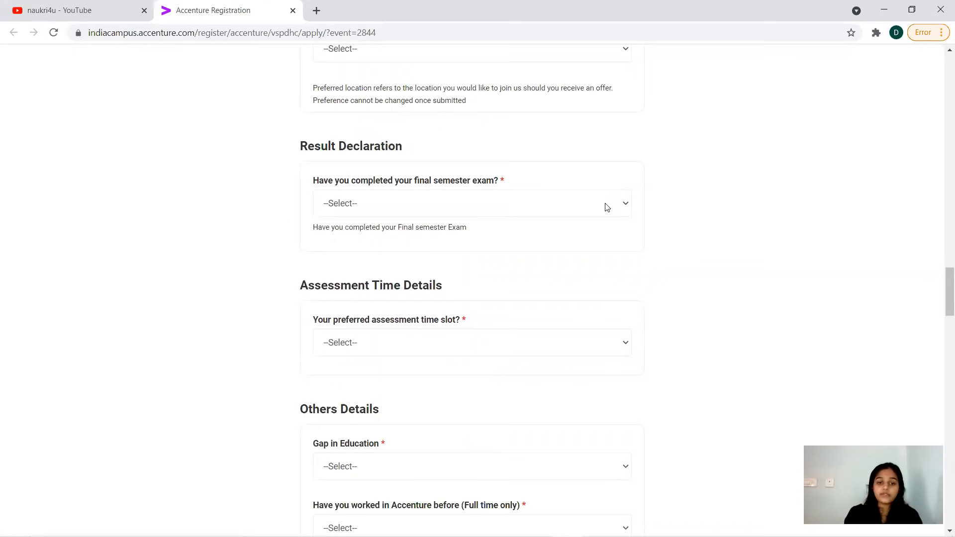
Step: Preview the final-semester exam options (Yes/No) and assessment time slots without selecting any
left_click(472, 203)
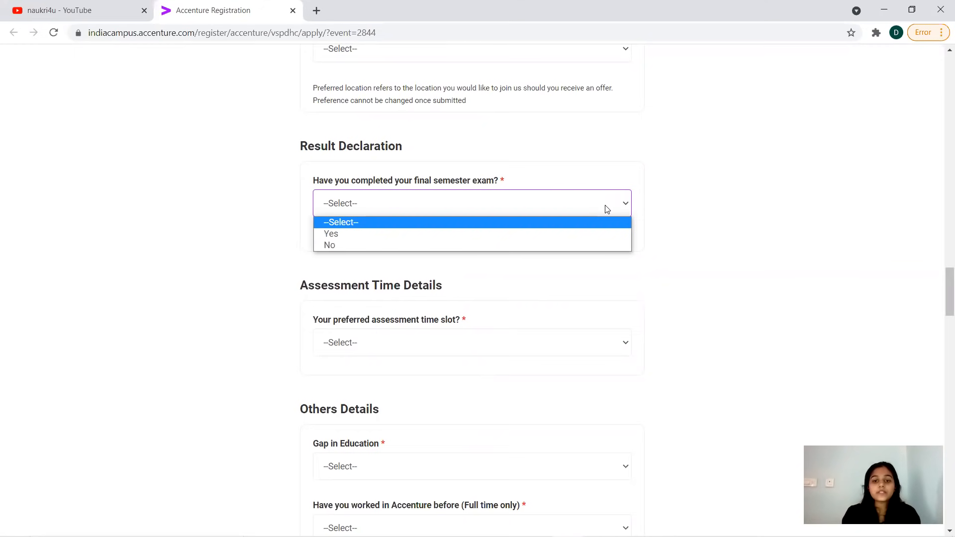
left_click(341, 222)
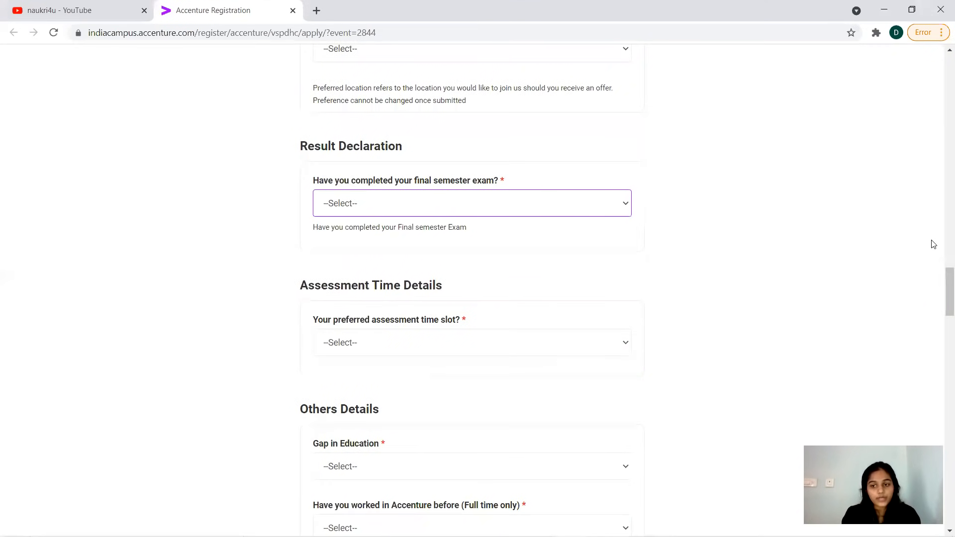
scroll("down", 3)
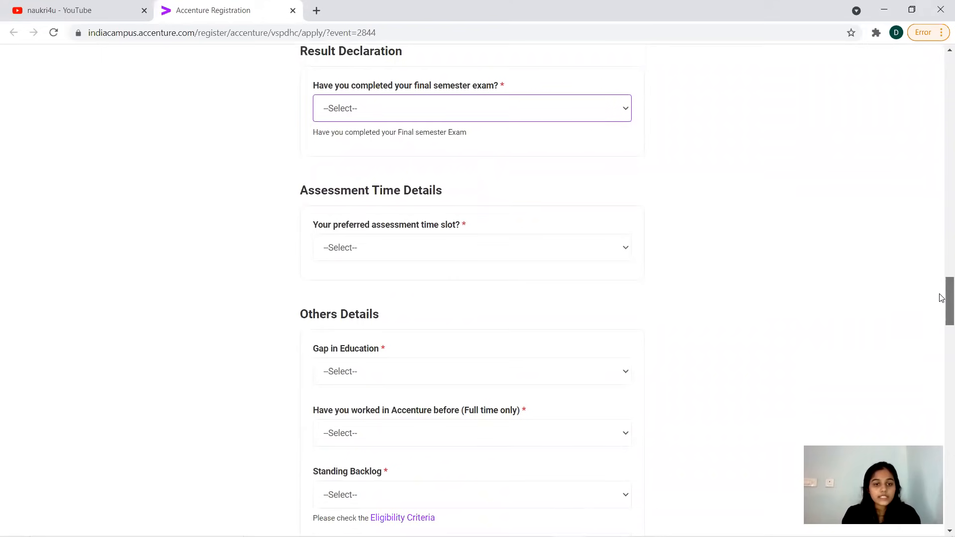
scroll("down", 3)
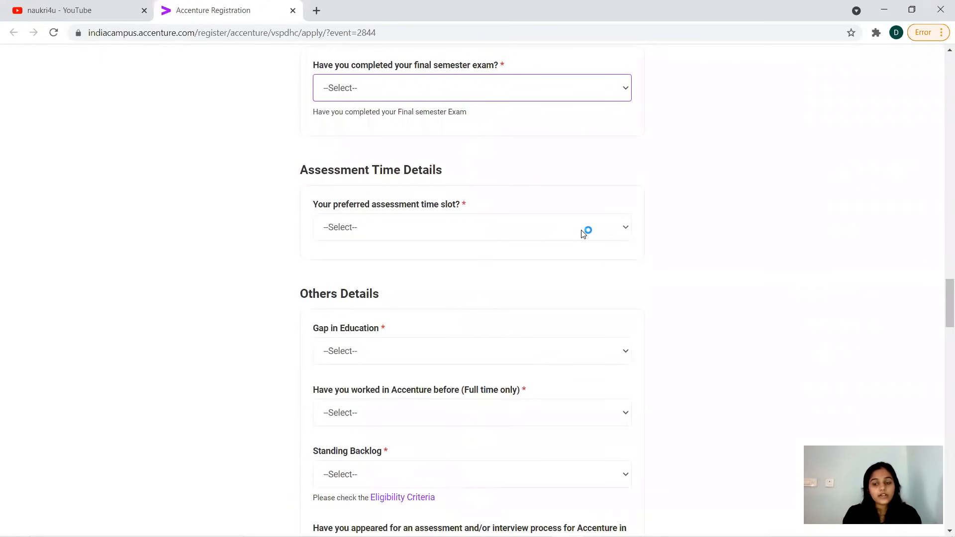
left_click(471, 227)
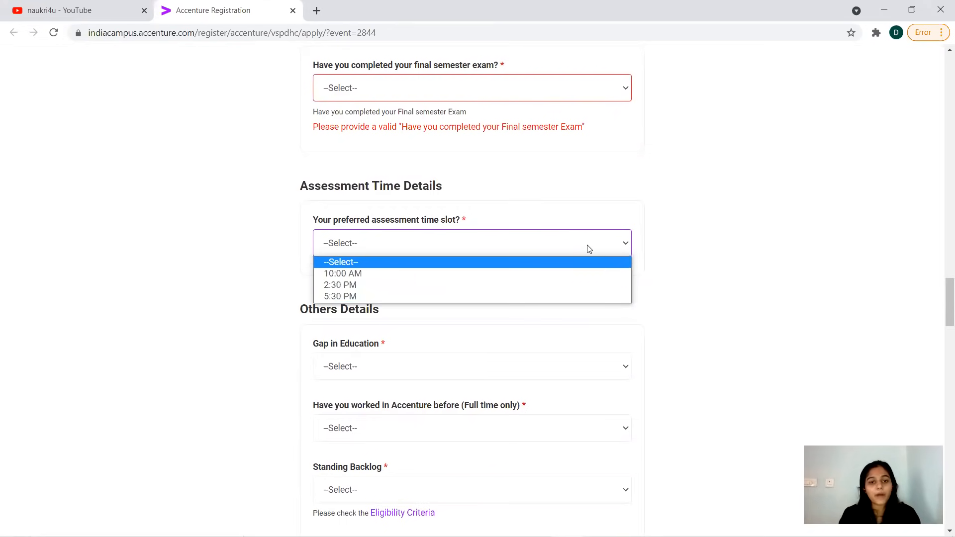
left_click(341, 263)
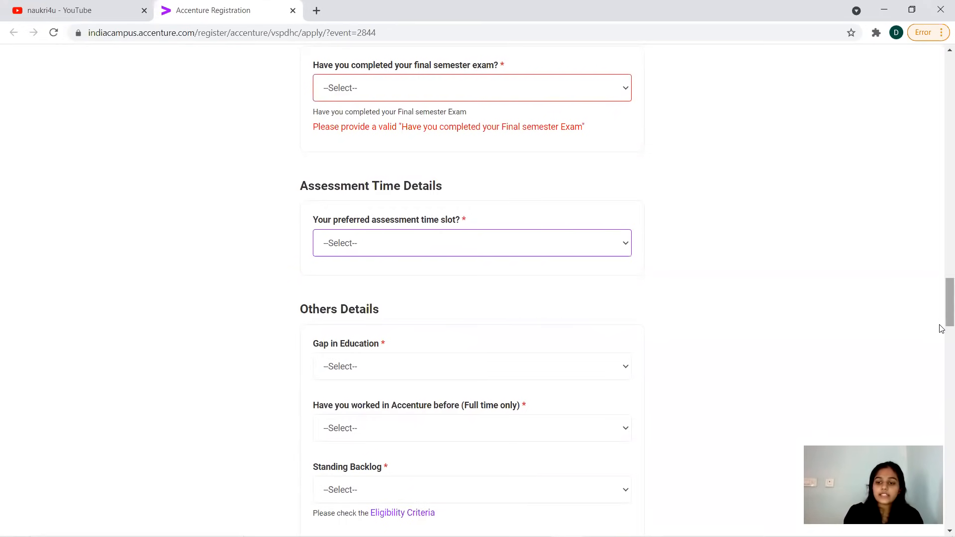
Step: Scroll down to the Attachments section with the résumé, photo and college ID uploads
scroll("down", 3)
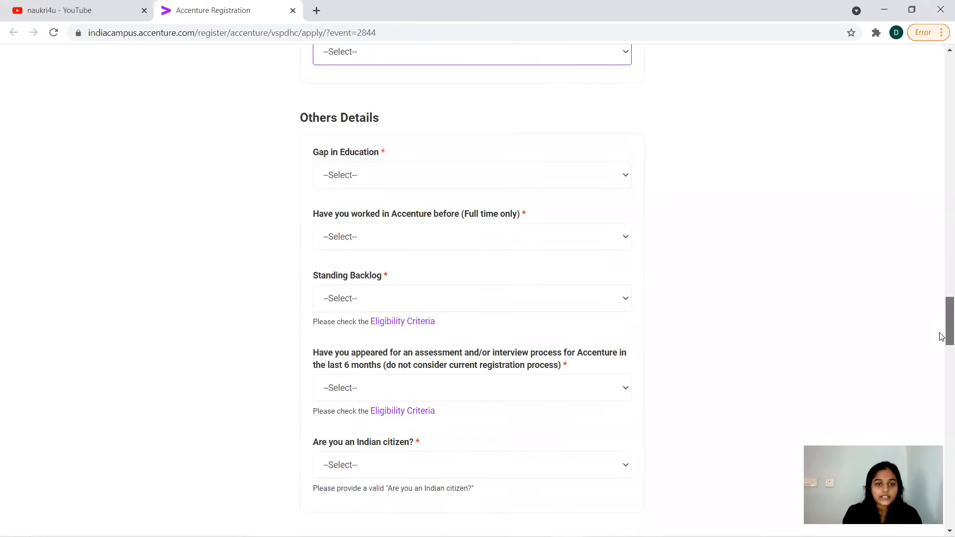
scroll("down", 3)
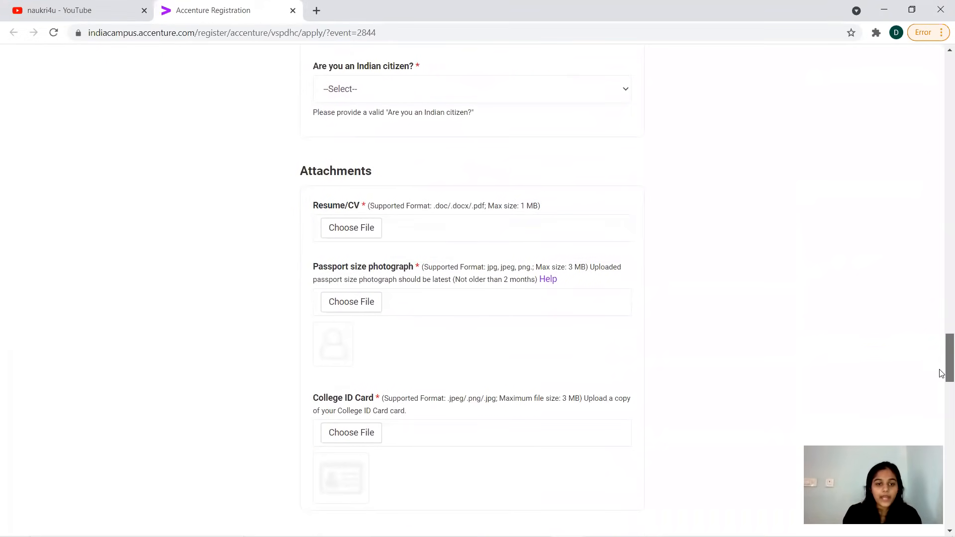
scroll("down", 3)
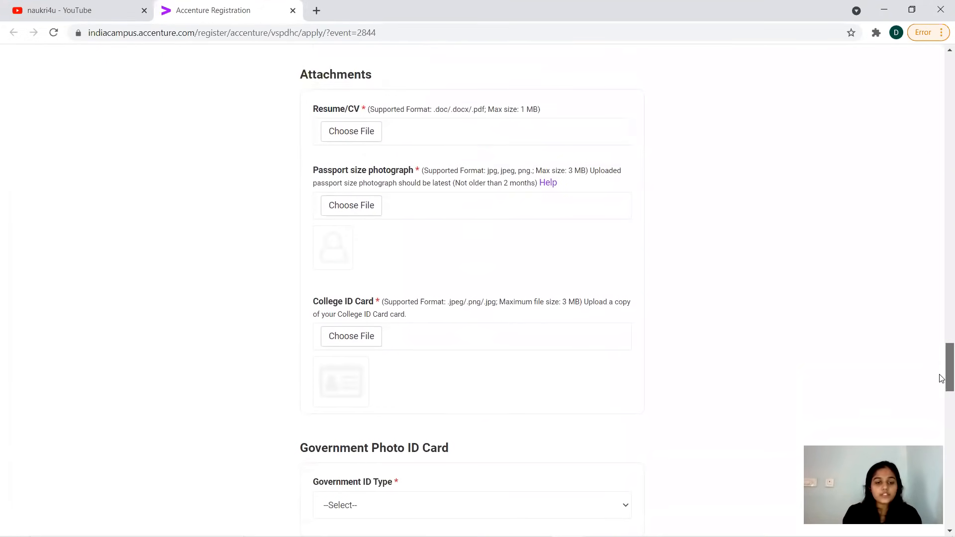
scroll("up", 3)
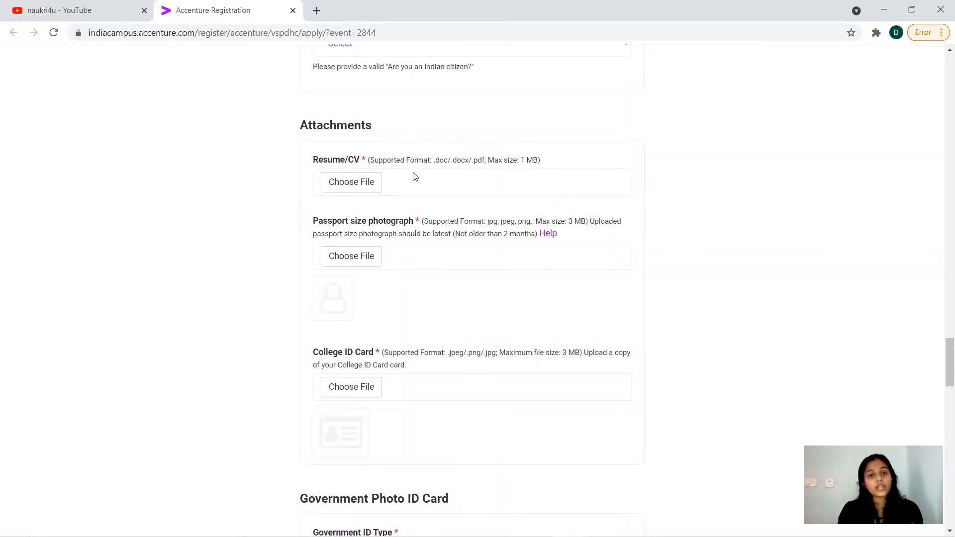
mouse_move(360, 239)
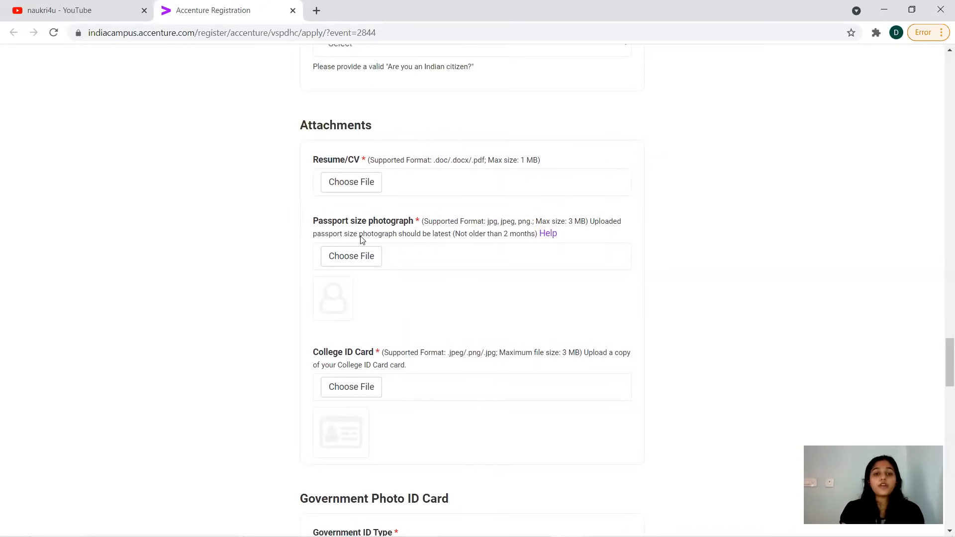
mouse_move(427, 234)
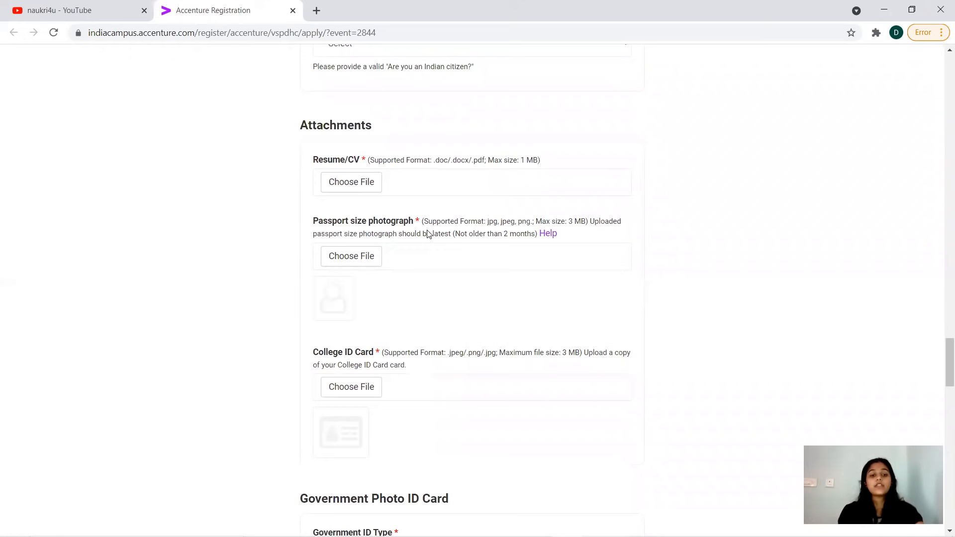
mouse_move(496, 288)
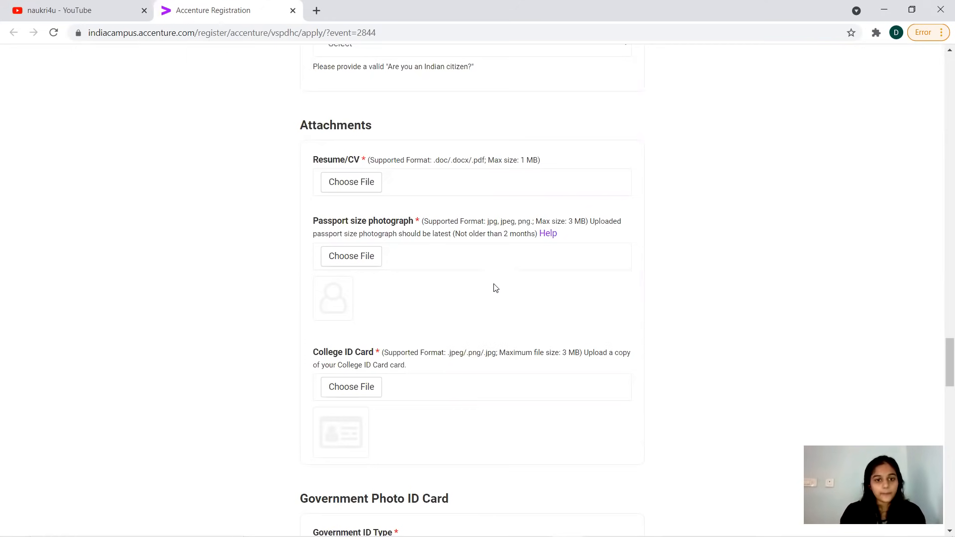
mouse_move(369, 256)
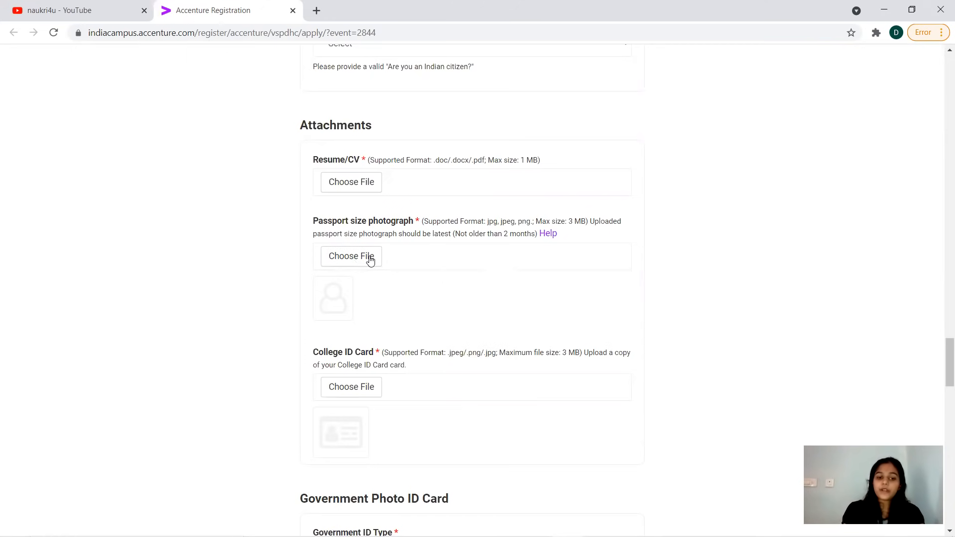
mouse_move(351, 256)
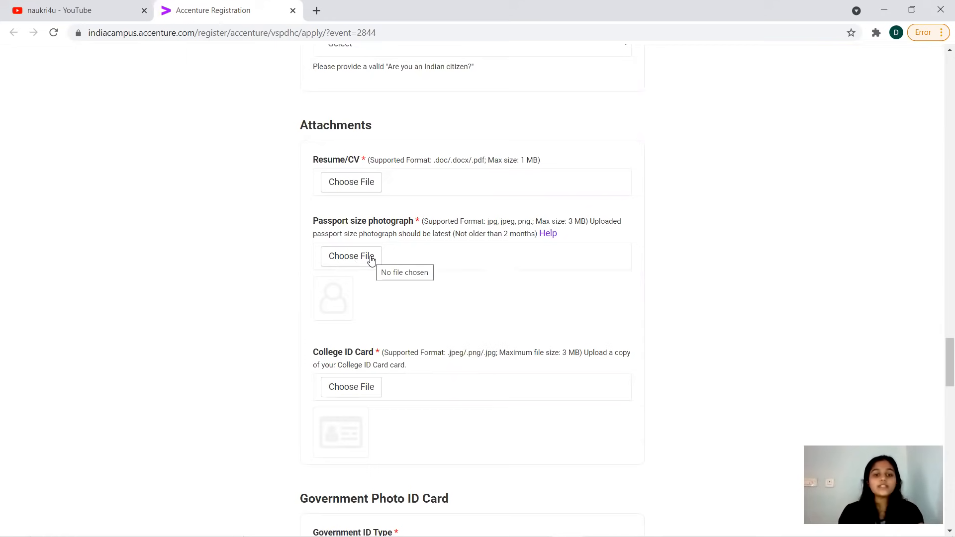
mouse_move(401, 310)
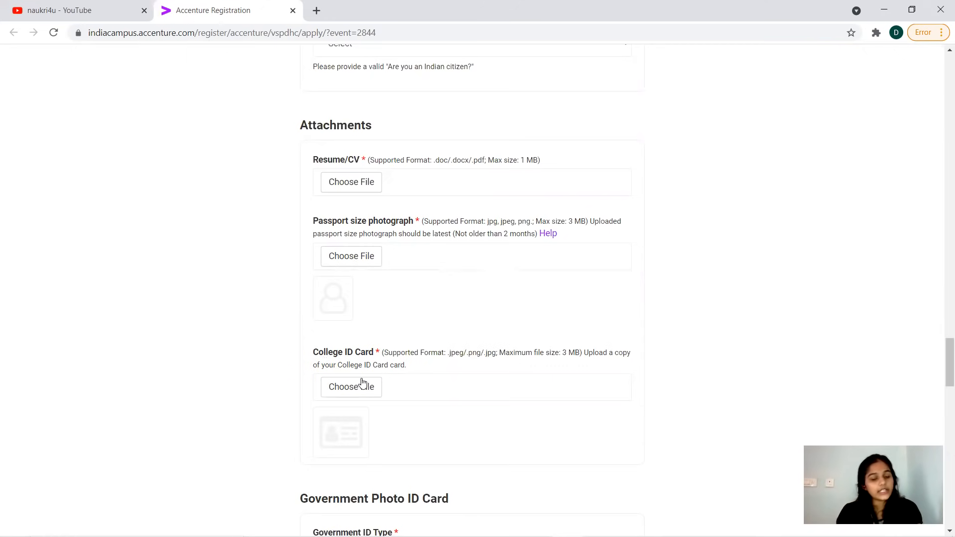
mouse_move(419, 429)
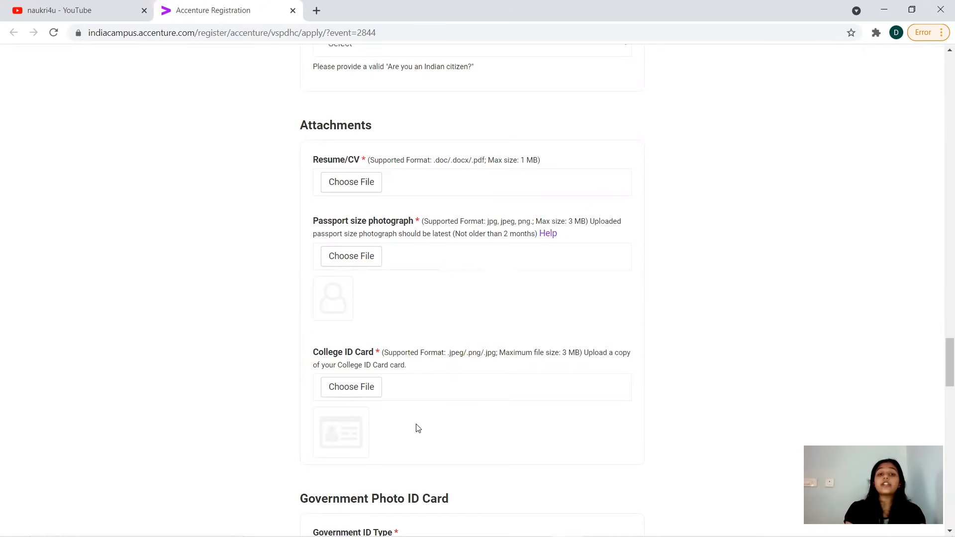
mouse_move(427, 427)
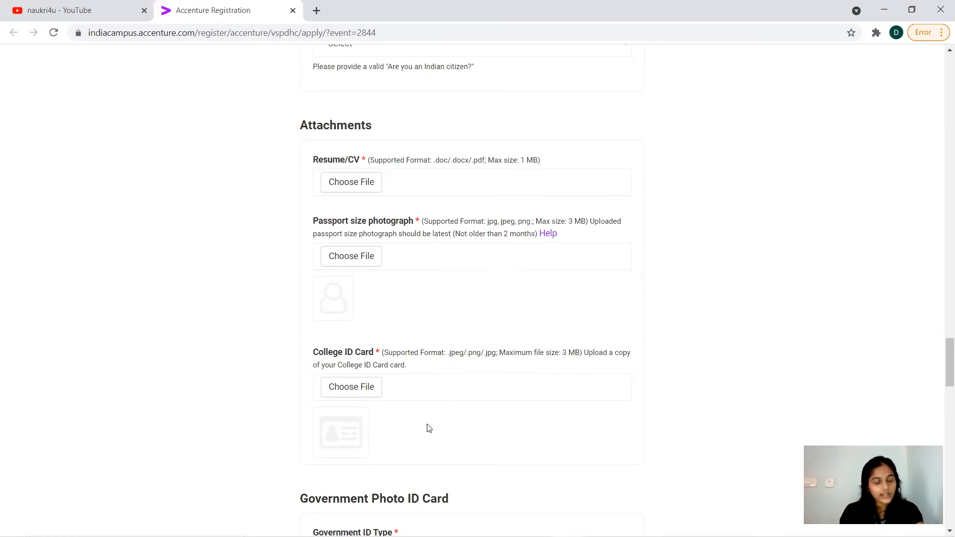
mouse_move(483, 373)
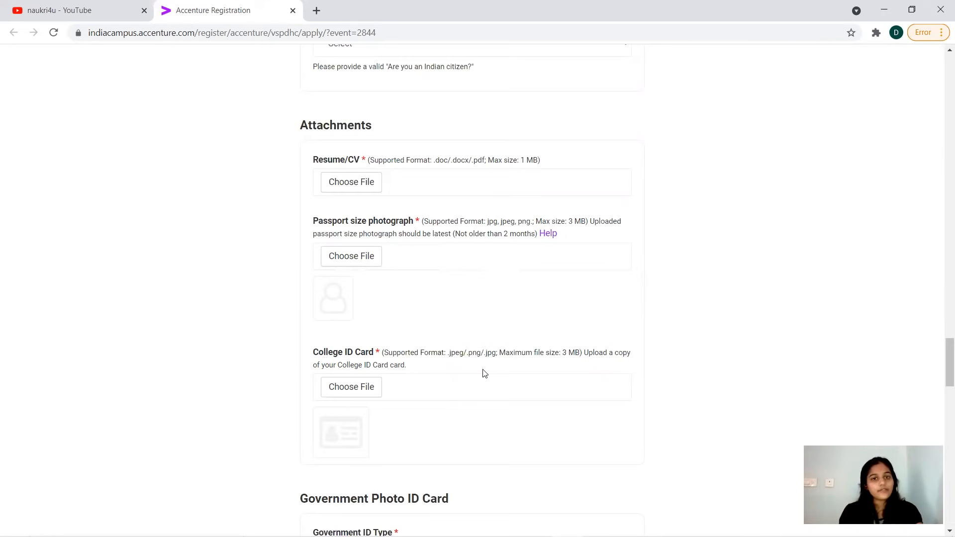
mouse_move(944, 349)
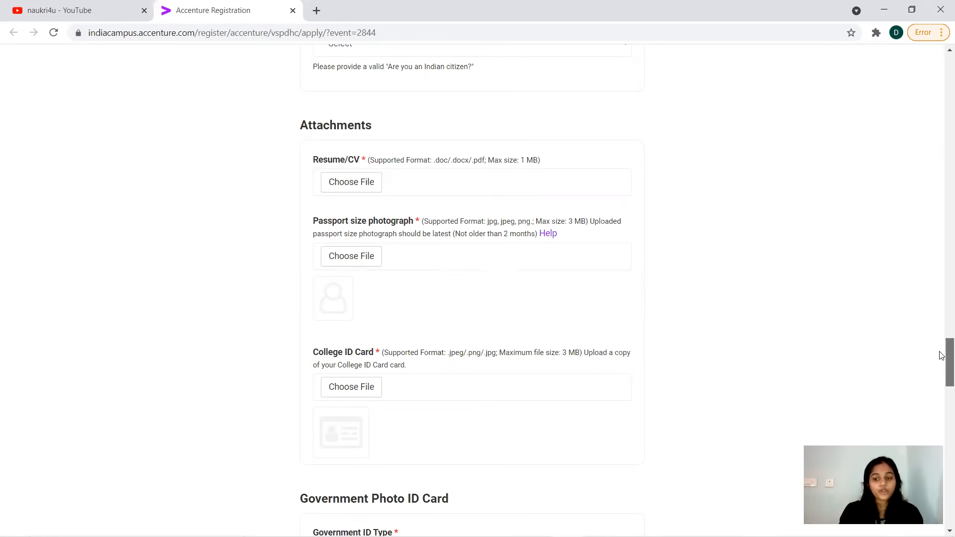
Step: Scroll past Government Photo ID Card and Declaration & Consent to the Submit button
scroll("down", 3)
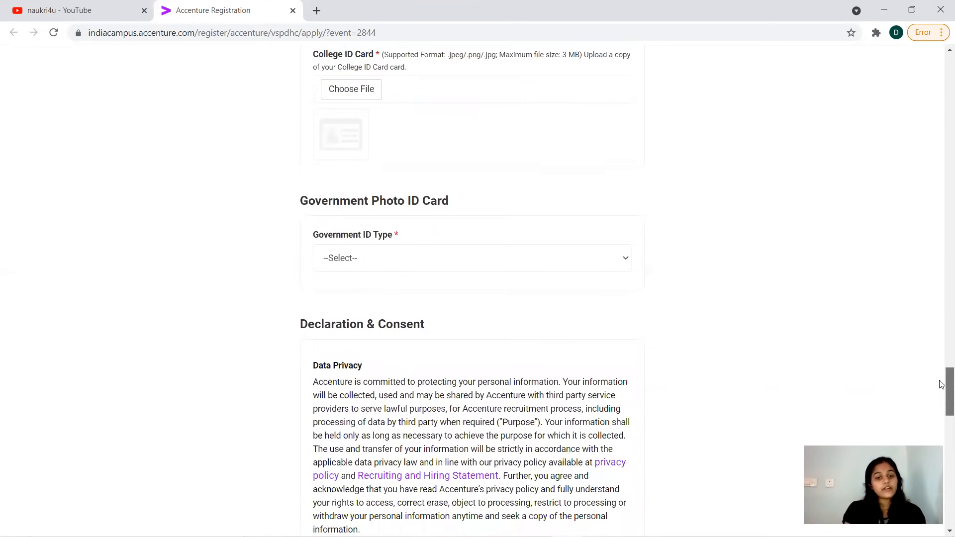
scroll("down", 3)
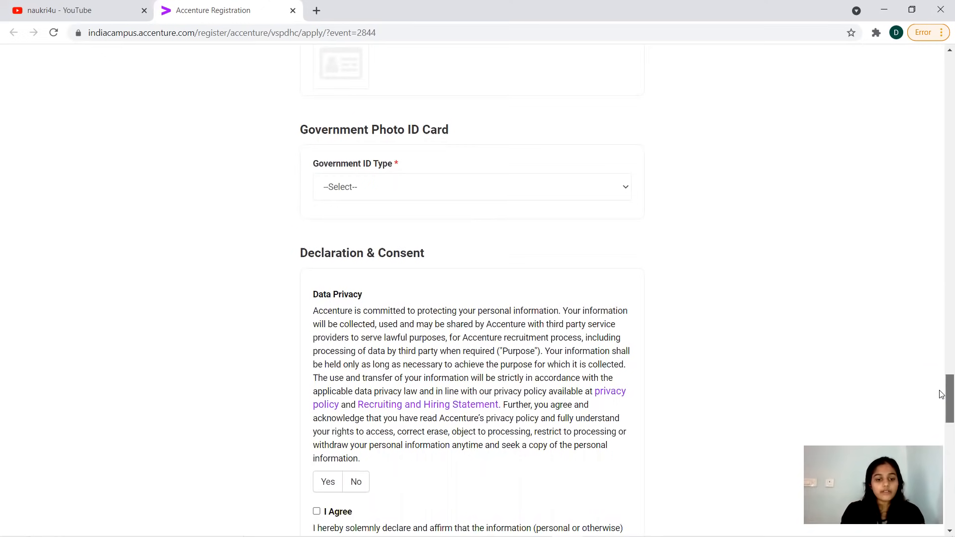
scroll("down", 3)
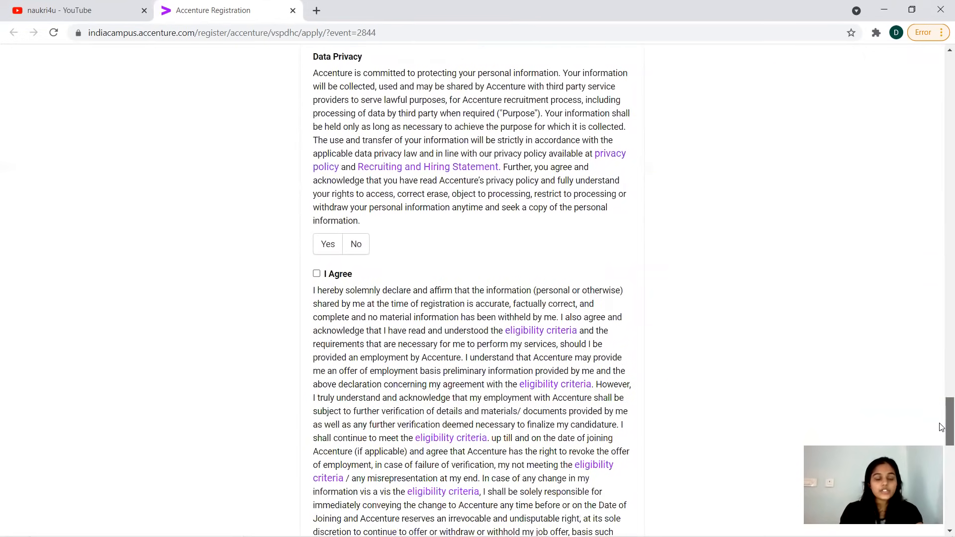
scroll("down", 3)
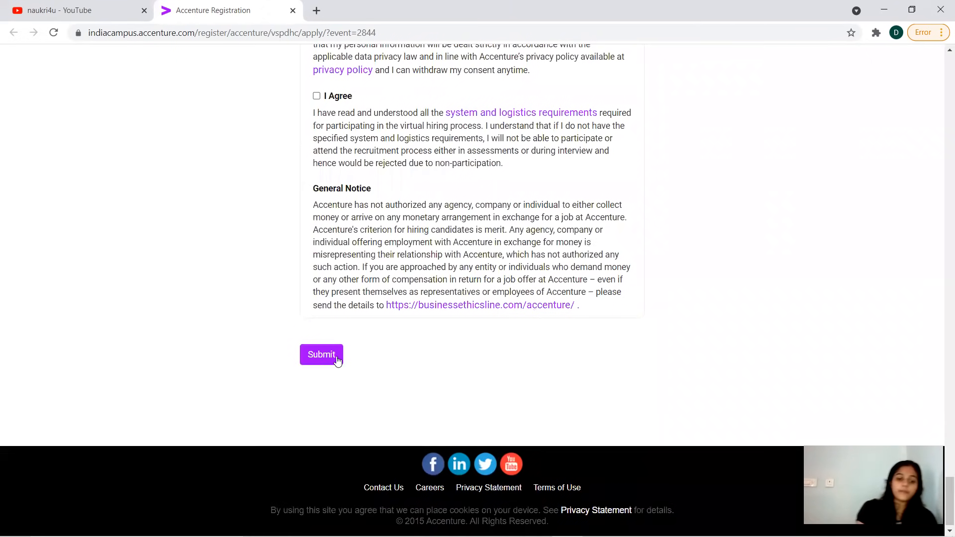
mouse_move(364, 363)
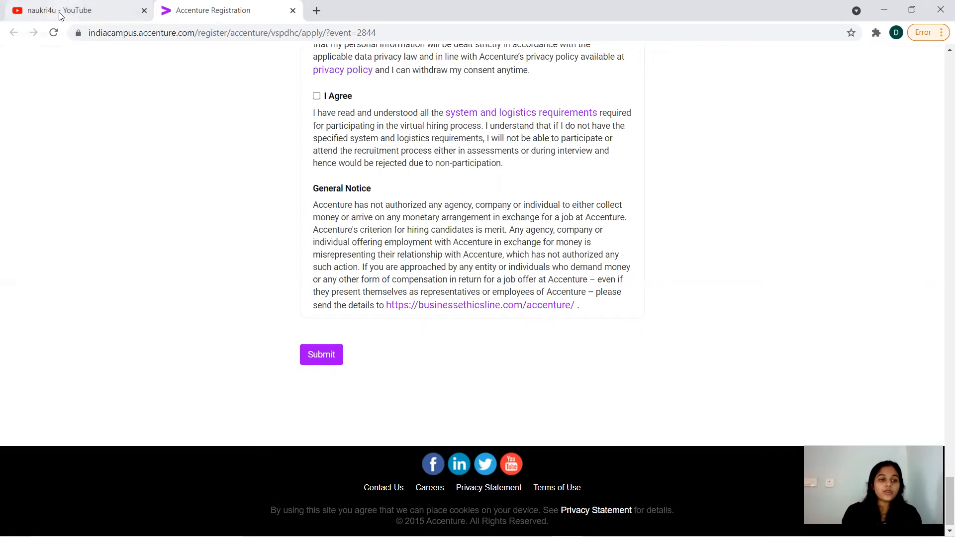
Step: Browse the naukri4u YouTube channel results, then return to the Accenture registration tab
left_click(73, 10)
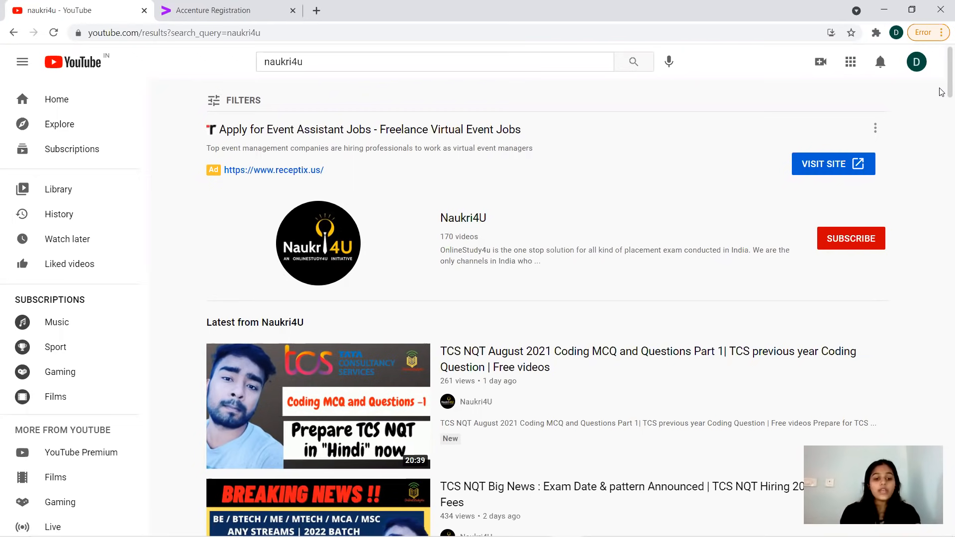
scroll("down", 3)
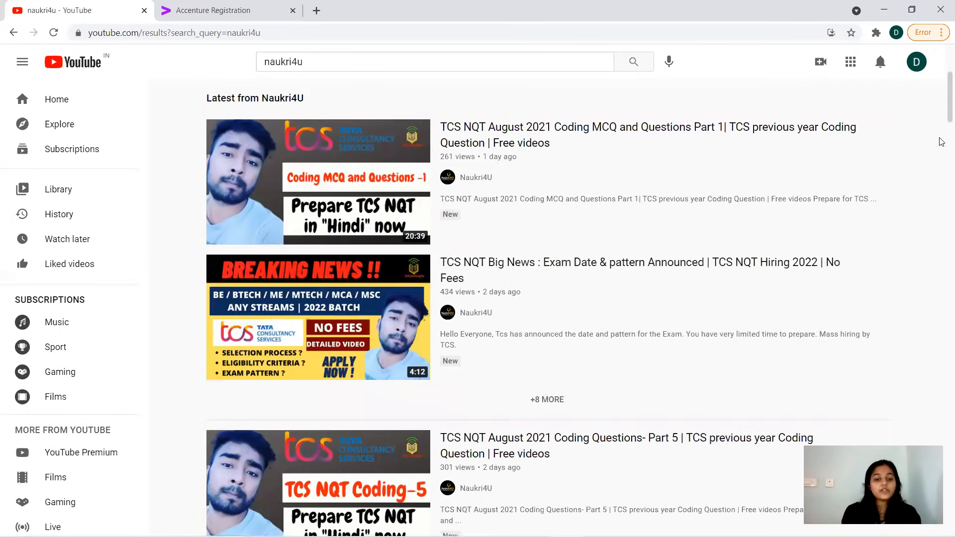
scroll("down", 3)
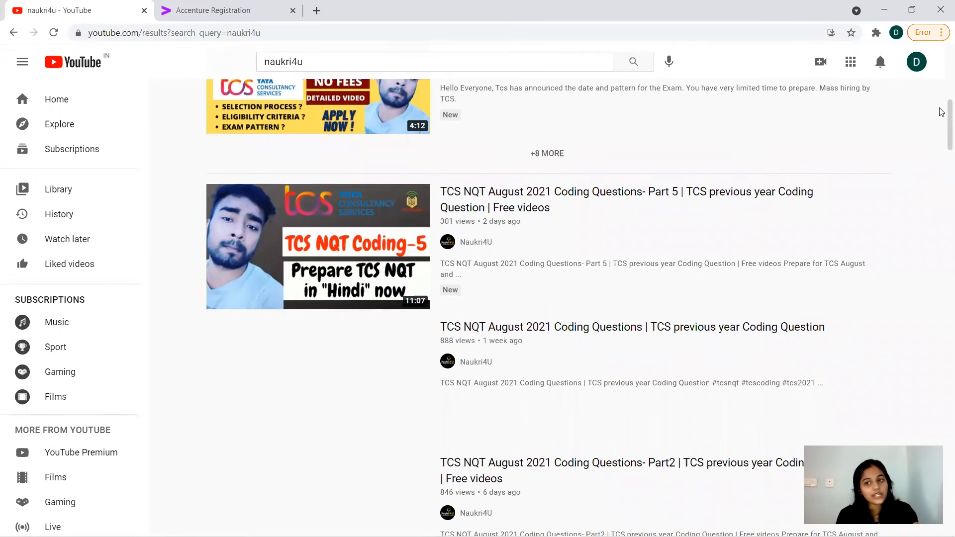
scroll("up", 3)
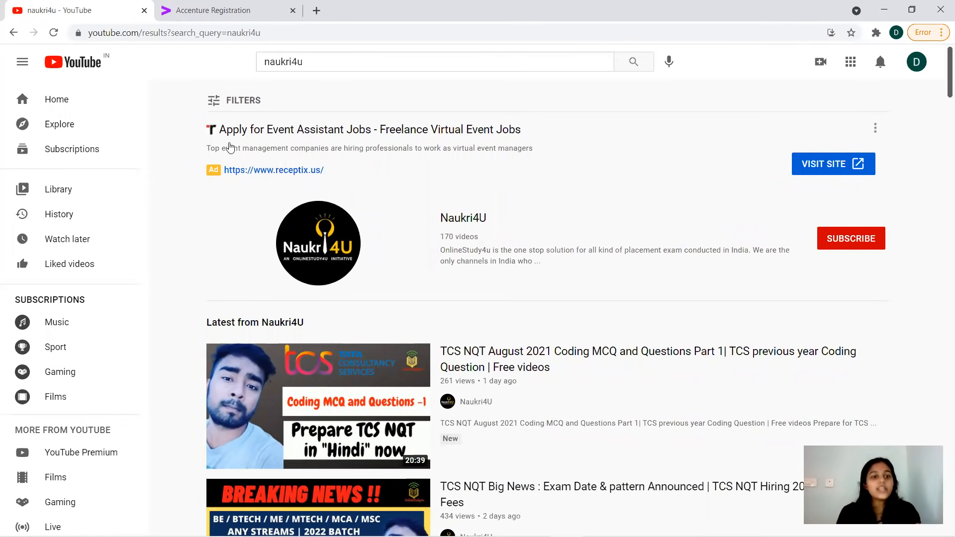
left_click(214, 10)
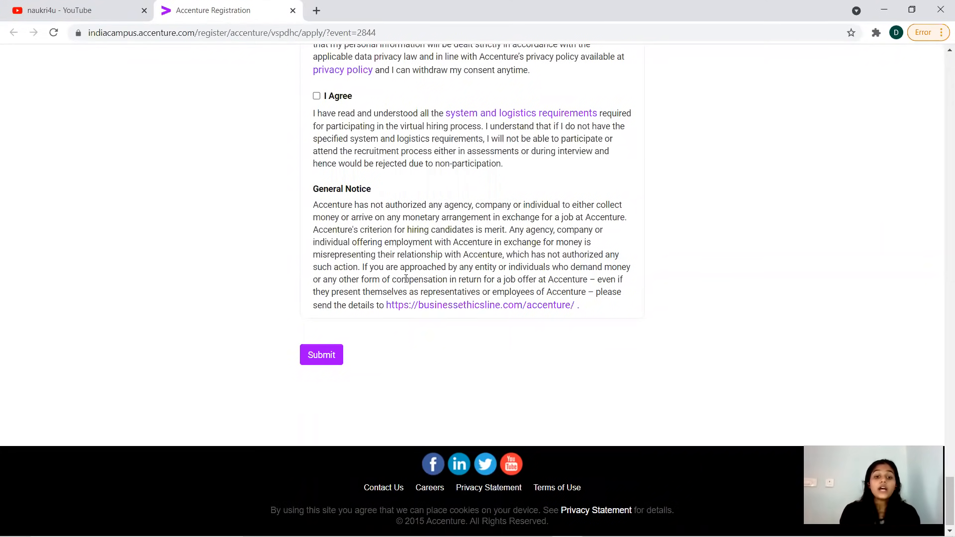
mouse_move(454, 367)
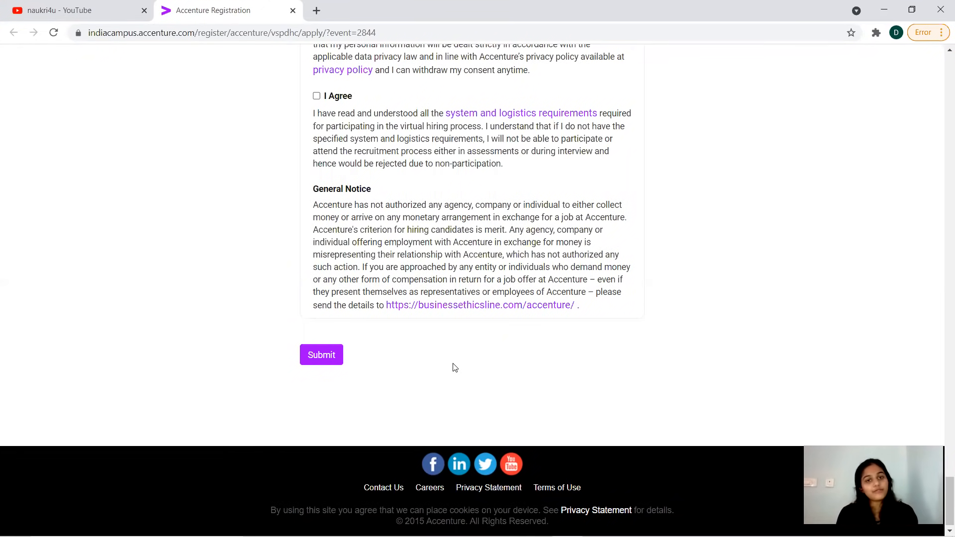
mouse_move(454, 95)
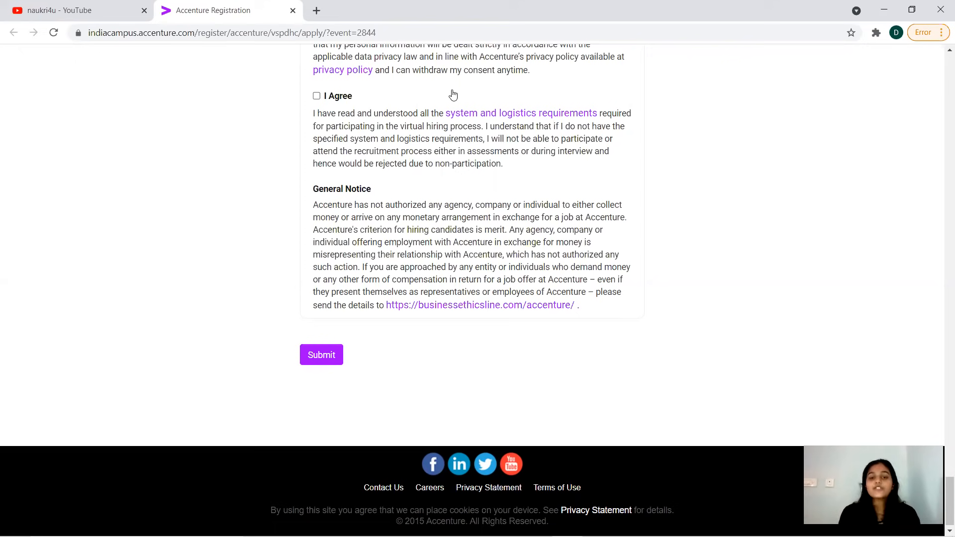